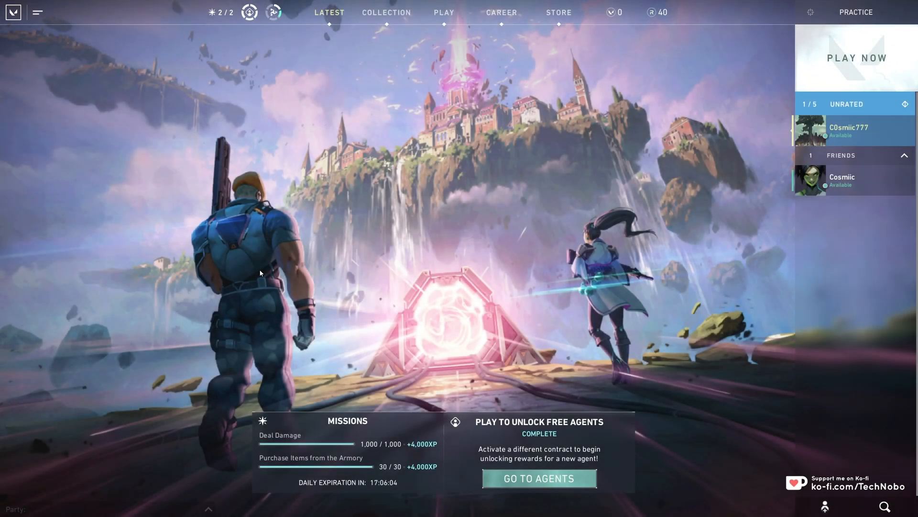
pyautogui.moveTo(377, 275)
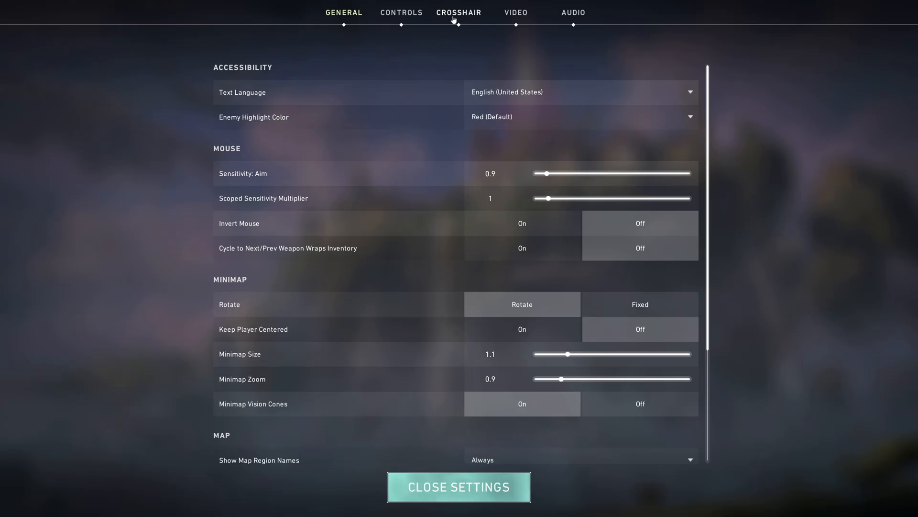
# Show the Crosshair settings page and browse down through the Inner Lines and Outer Lines options
pyautogui.click(458, 13)
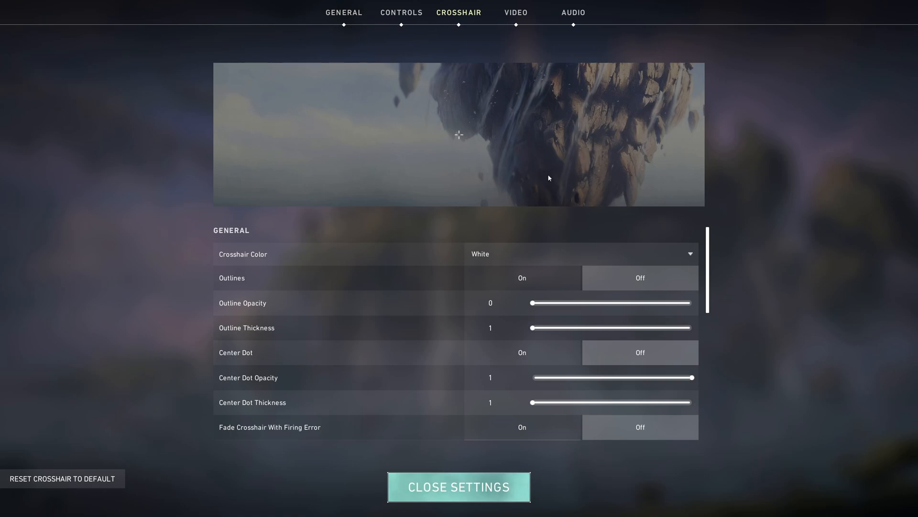
pyautogui.moveTo(500, 160)
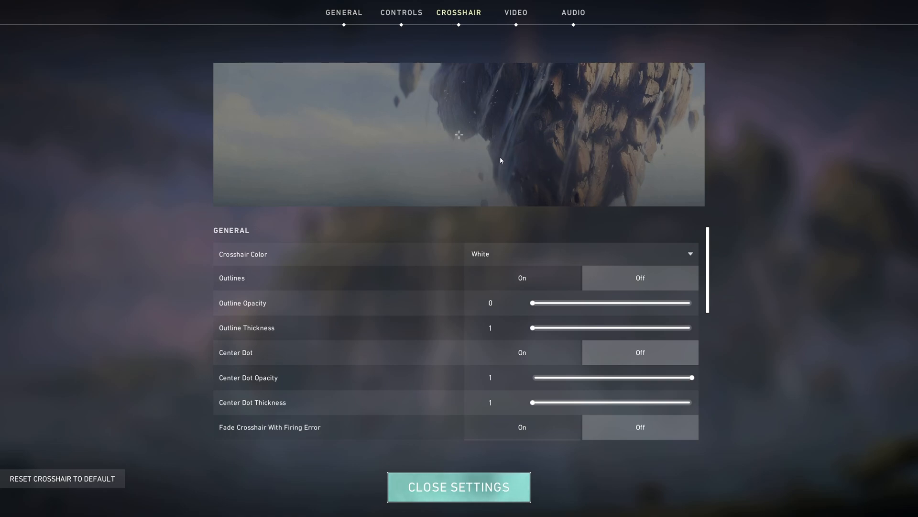
pyautogui.scroll(-3)
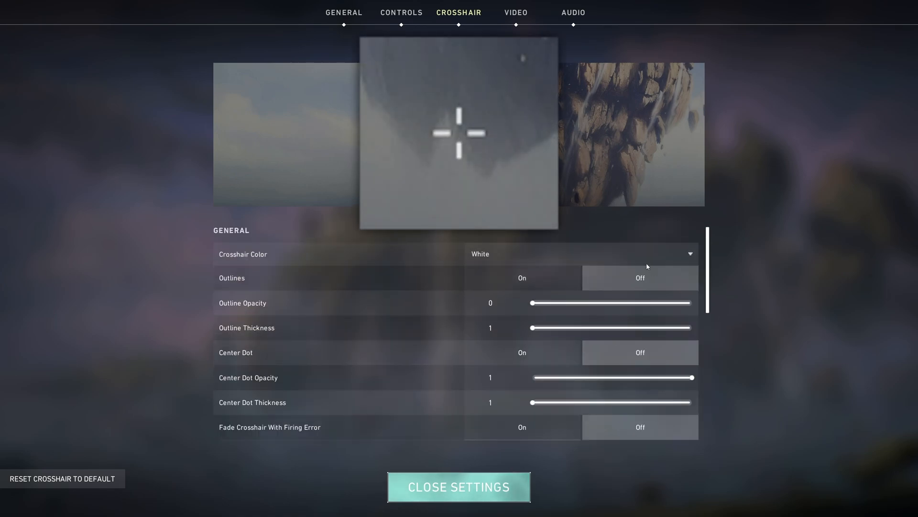
pyautogui.scroll(-3)
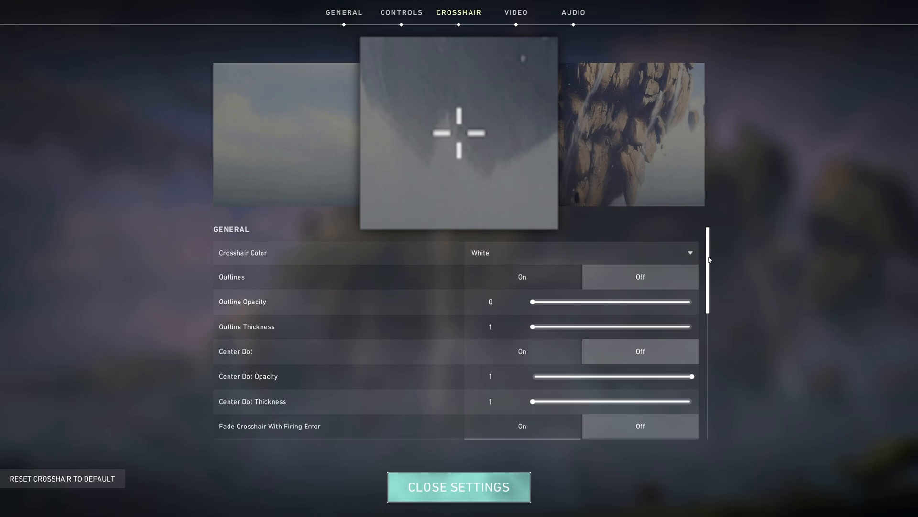
pyautogui.scroll(-3)
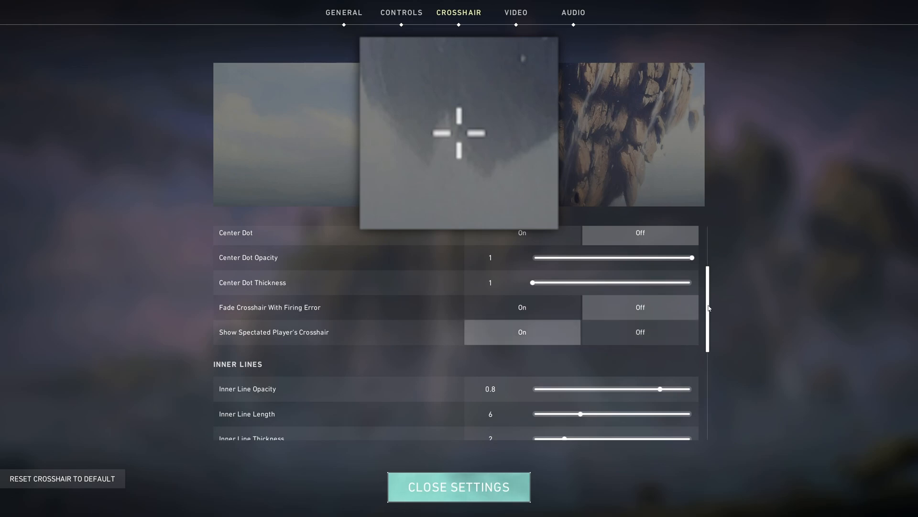
pyautogui.scroll(-3)
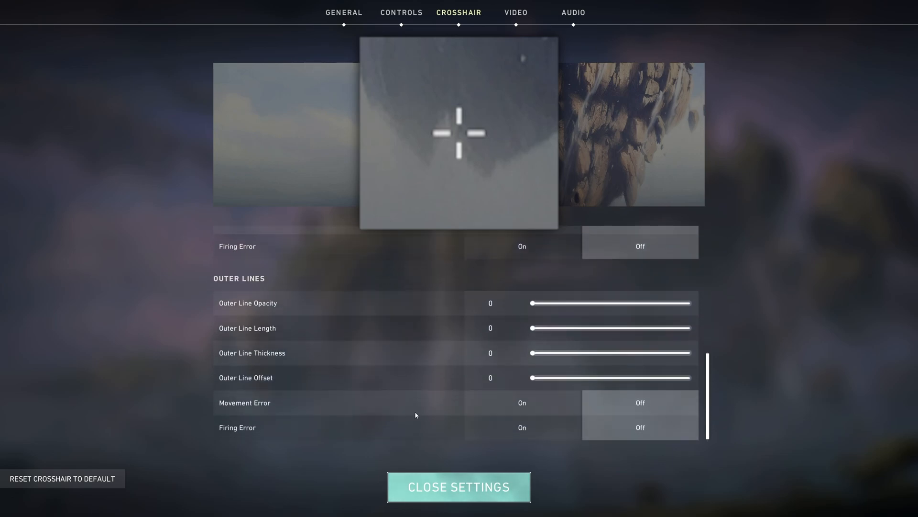
pyautogui.moveTo(279, 422)
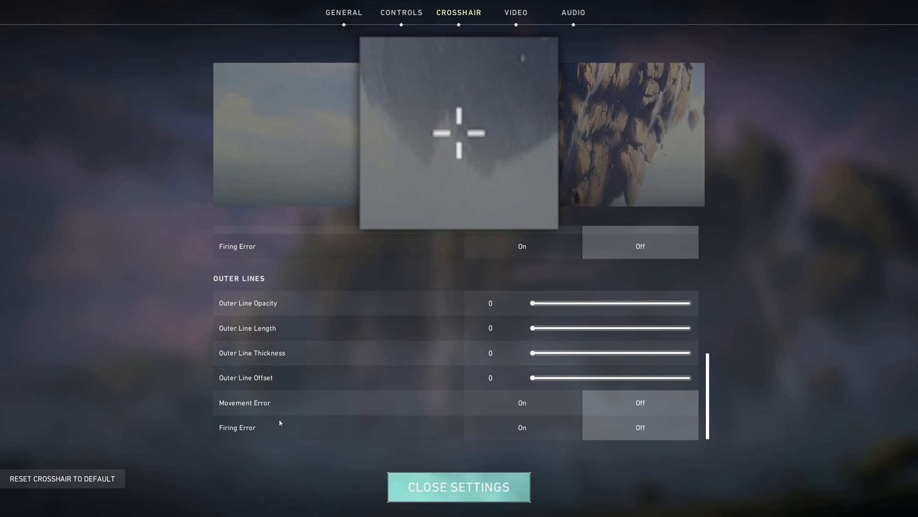
pyautogui.moveTo(485, 235)
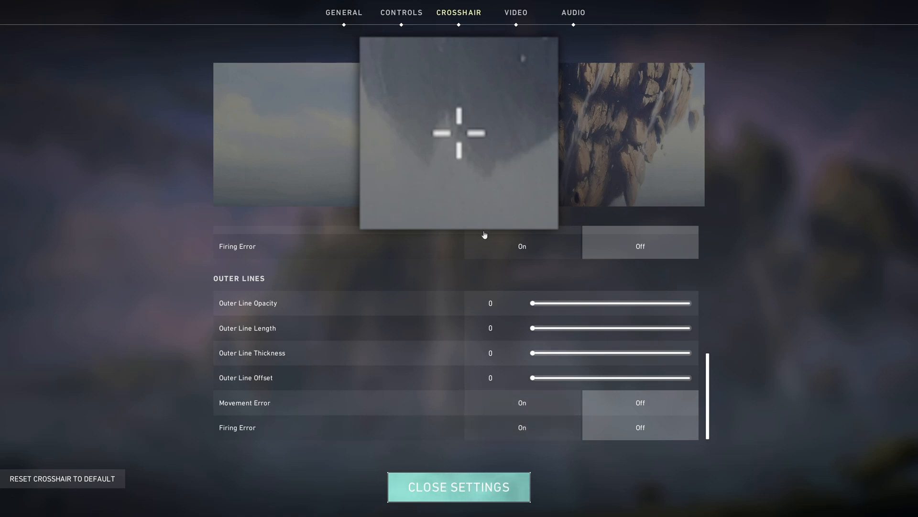
pyautogui.moveTo(536, 198)
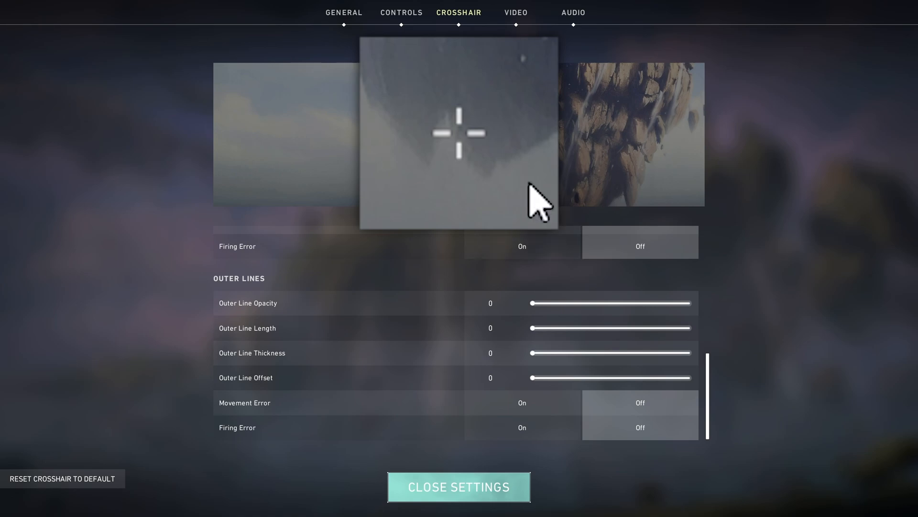
pyautogui.moveTo(278, 427)
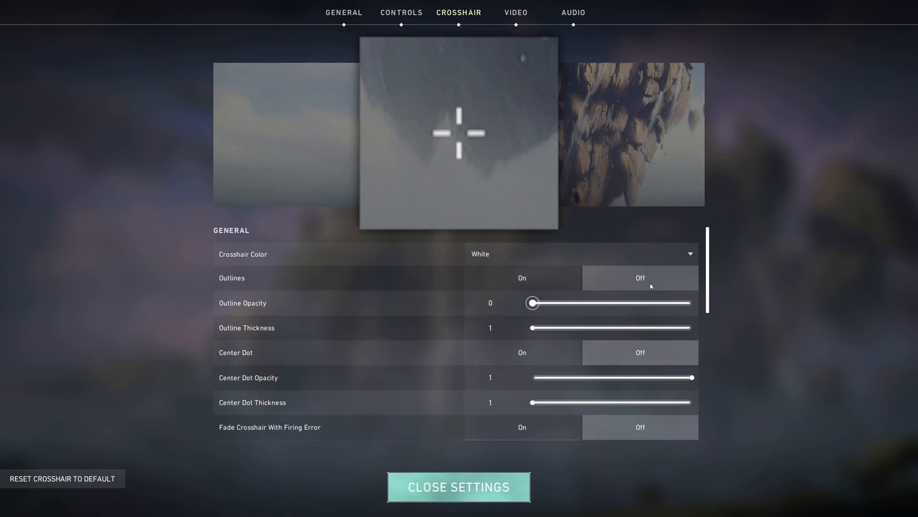
# Preview a Yellow crosshair colour, then keep the colour set to White
pyautogui.click(580, 253)
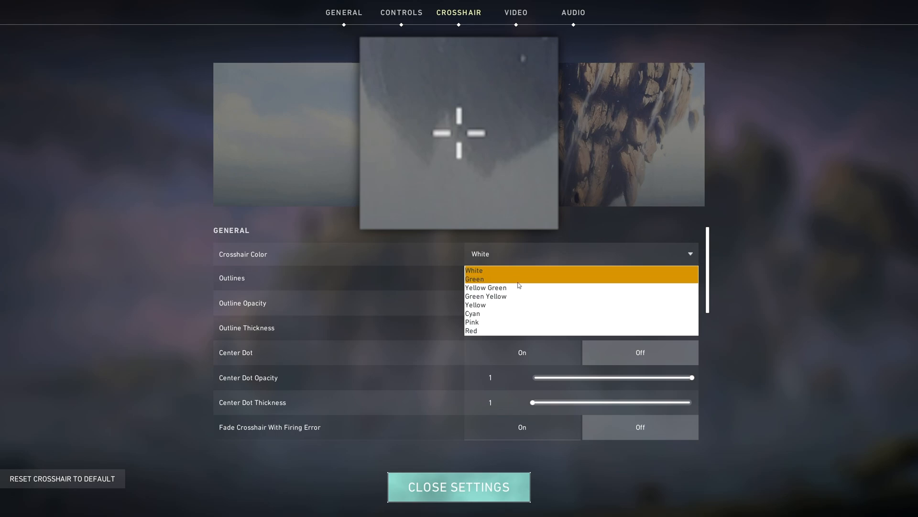
pyautogui.click(475, 304)
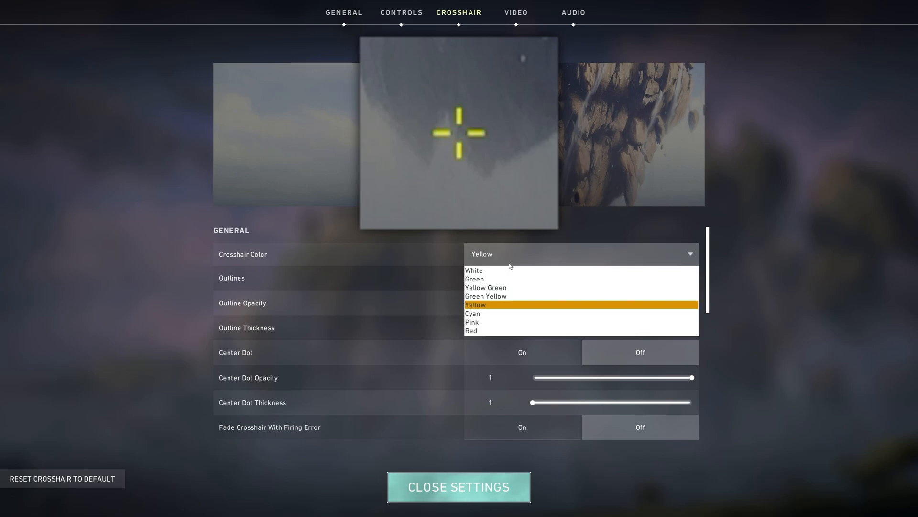
pyautogui.click(473, 270)
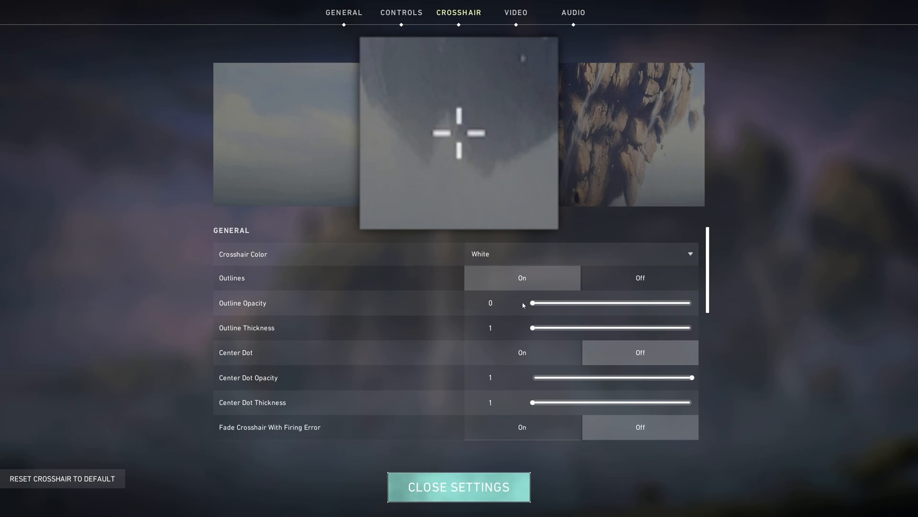
# Experiment with outline opacity and thickness, ending with low opacity and minimum outline thickness
pyautogui.moveTo(533, 304); pyautogui.dragTo(695, 303)
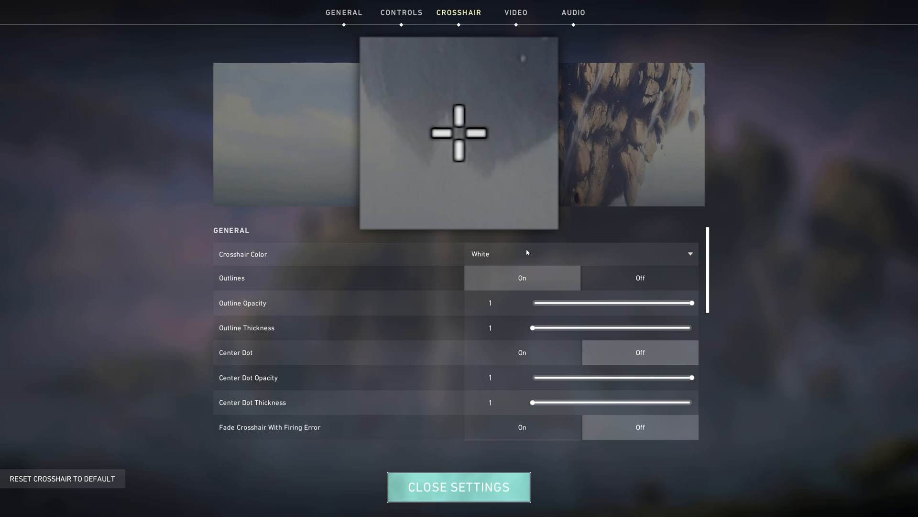
pyautogui.moveTo(695, 303); pyautogui.dragTo(554, 303)
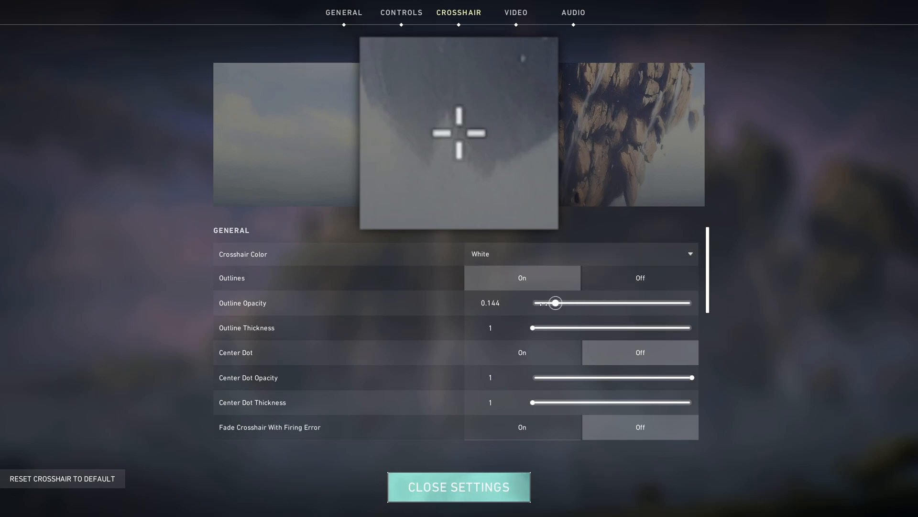
pyautogui.moveTo(547, 327); pyautogui.dragTo(628, 327)
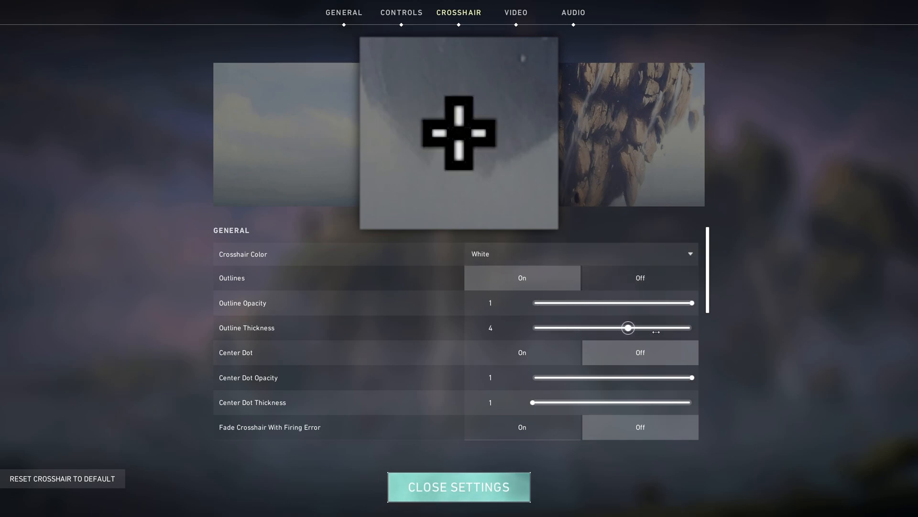
pyautogui.moveTo(627, 328); pyautogui.dragTo(532, 328)
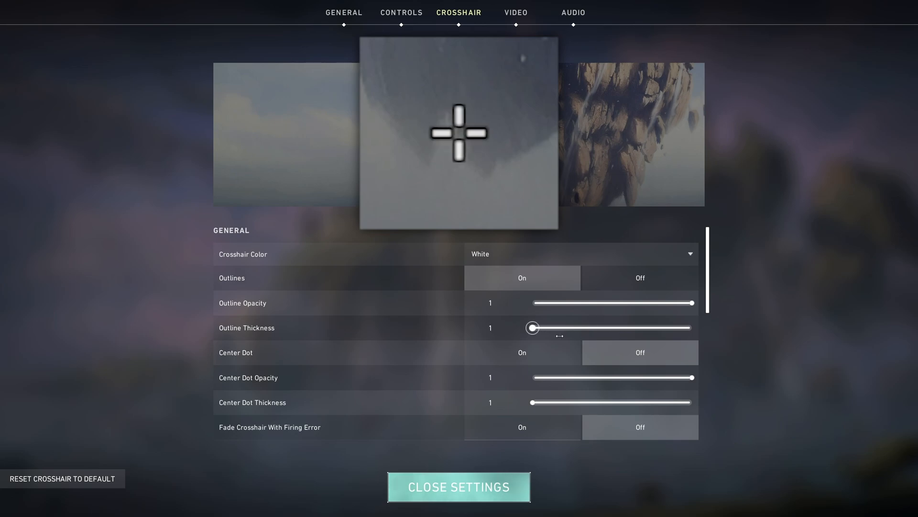
pyautogui.moveTo(532, 327); pyautogui.dragTo(565, 328)
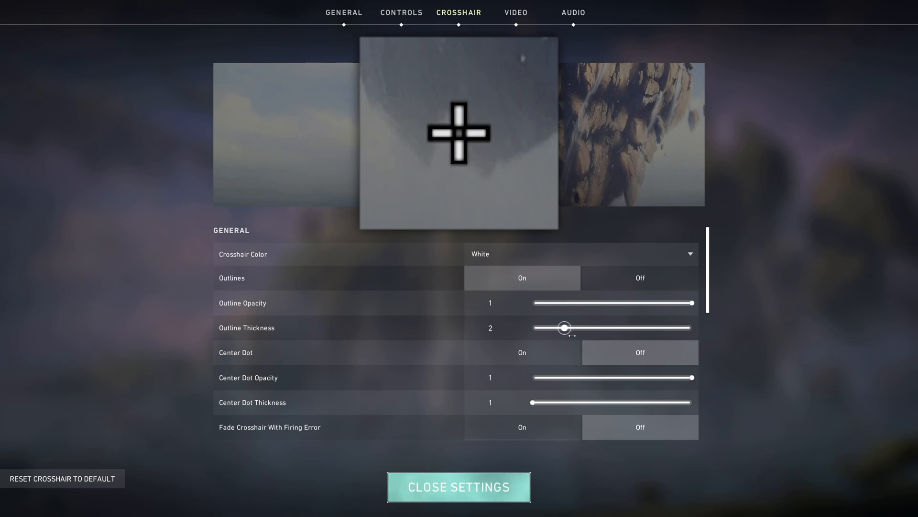
pyautogui.moveTo(564, 327); pyautogui.dragTo(533, 327)
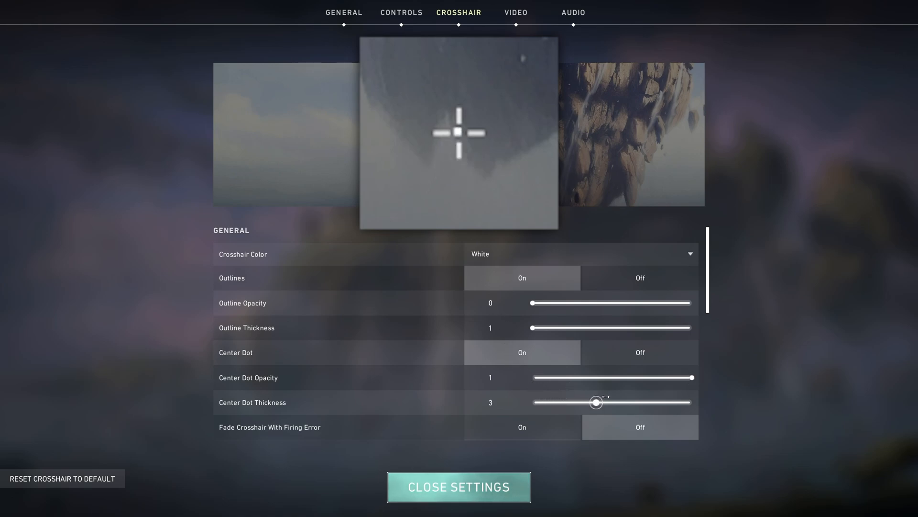
# Try center dot thicknesses, leave it at 2, then fade the center dot opacity down to 0
pyautogui.moveTo(597, 402); pyautogui.dragTo(565, 401)
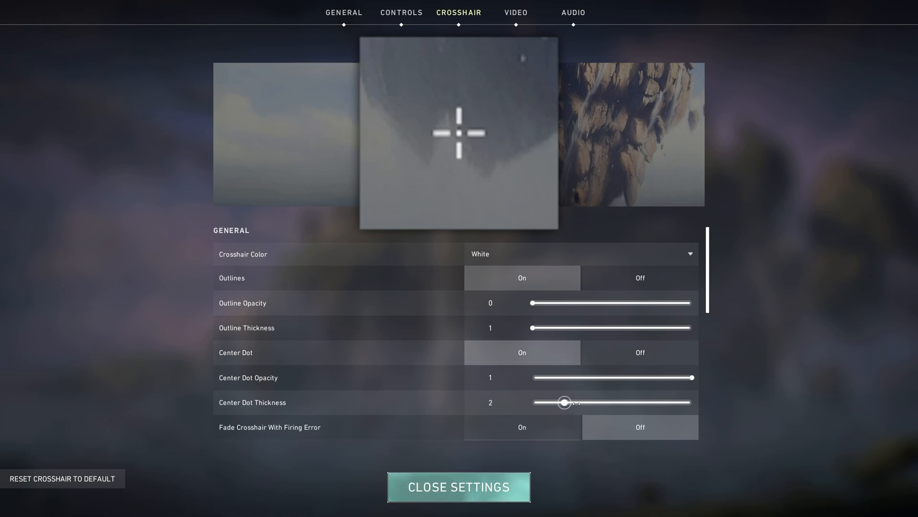
pyautogui.moveTo(565, 402); pyautogui.dragTo(695, 403)
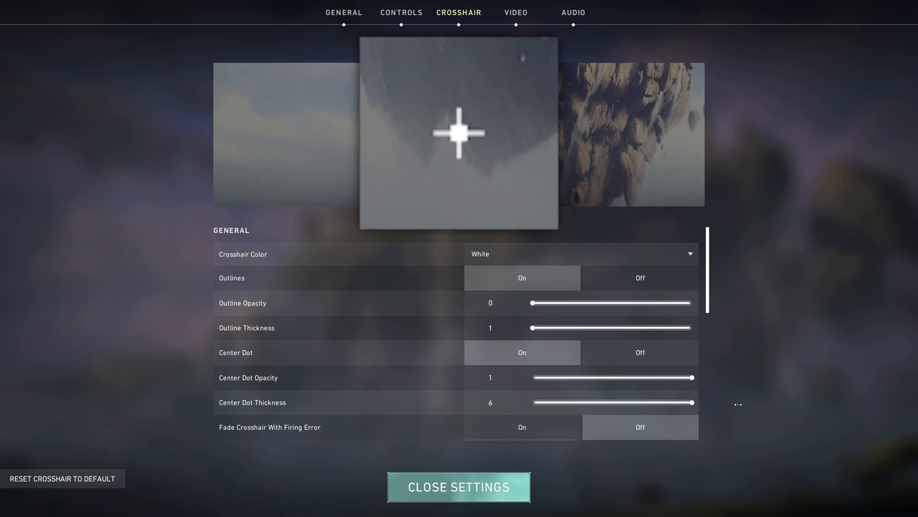
pyautogui.moveTo(696, 403); pyautogui.dragTo(596, 403)
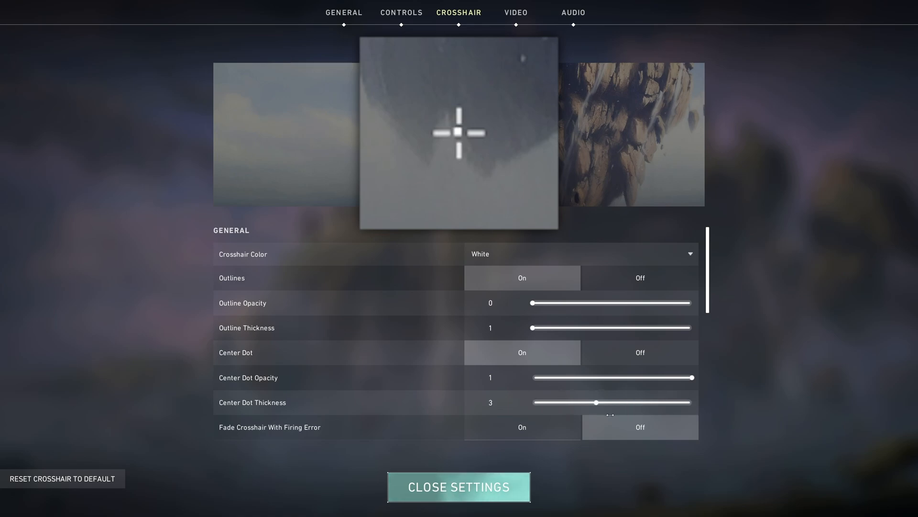
pyautogui.moveTo(596, 402); pyautogui.dragTo(564, 402)
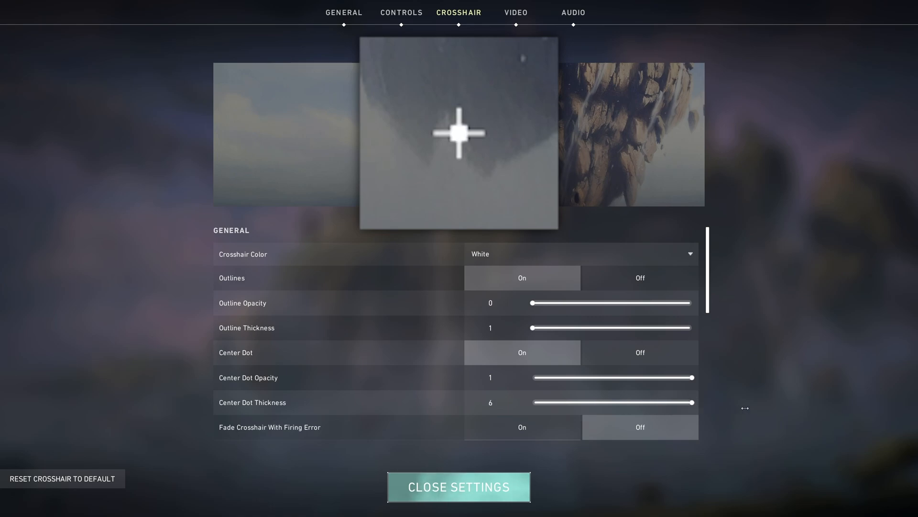
pyautogui.moveTo(692, 402); pyautogui.dragTo(564, 402)
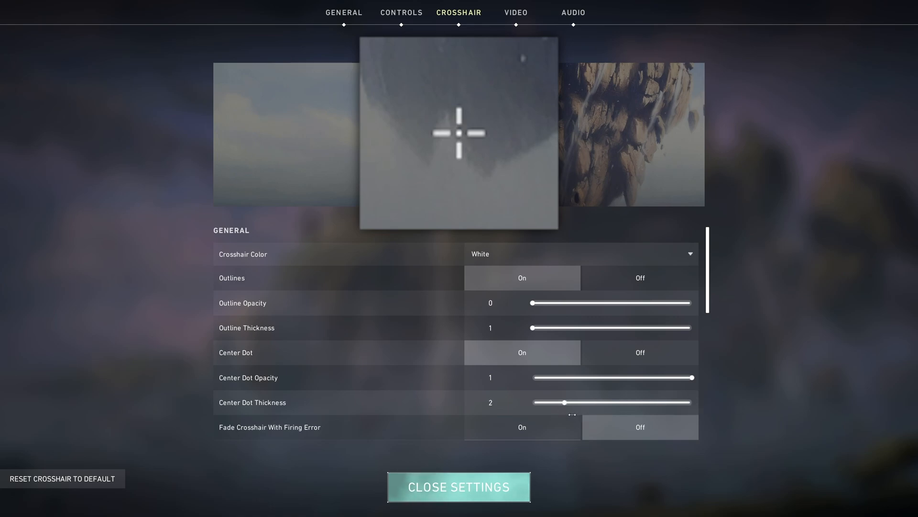
pyautogui.moveTo(564, 376); pyautogui.dragTo(692, 377)
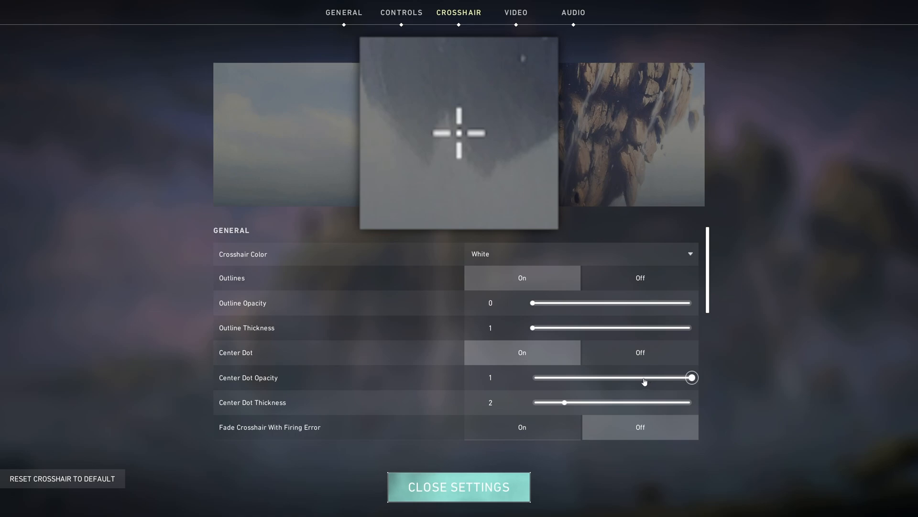
pyautogui.moveTo(691, 377); pyautogui.dragTo(560, 377)
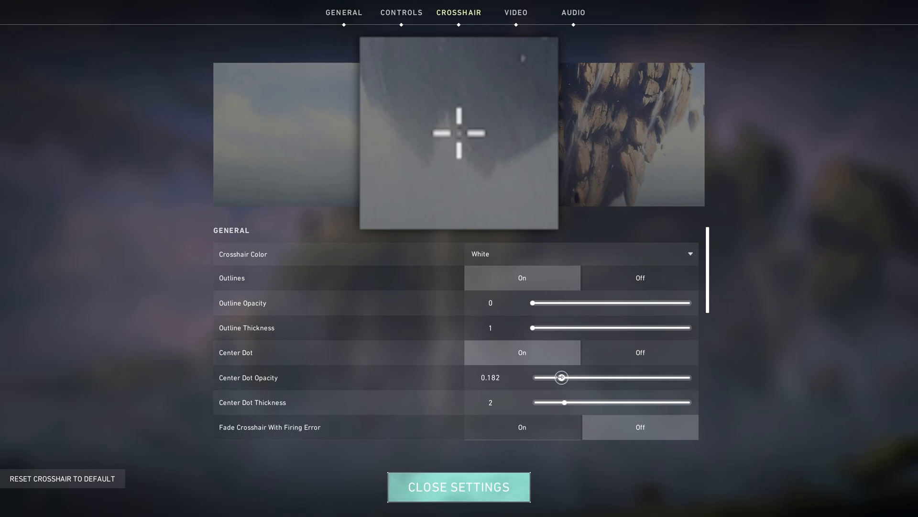
pyautogui.moveTo(560, 377); pyautogui.dragTo(530, 377)
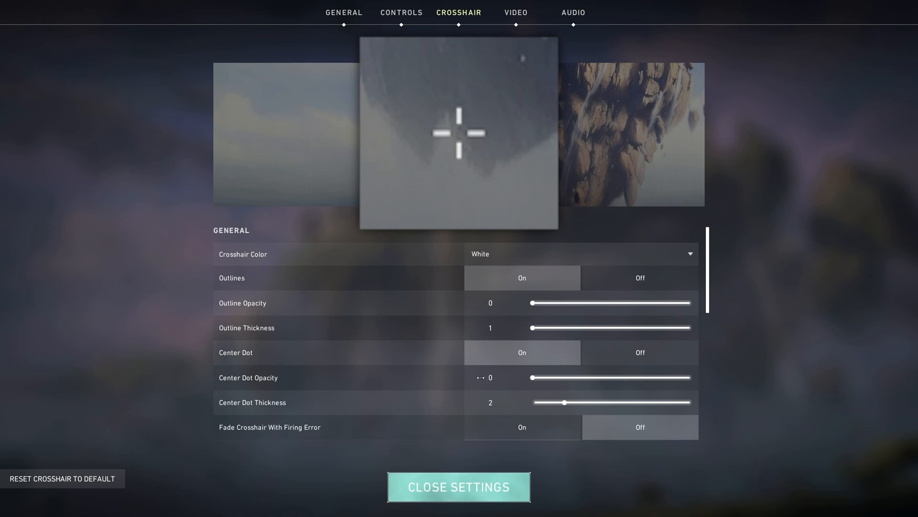
# Test inner line opacity from near-invisible to about 0.6 and settle on full opacity 1
pyautogui.scroll(-3)
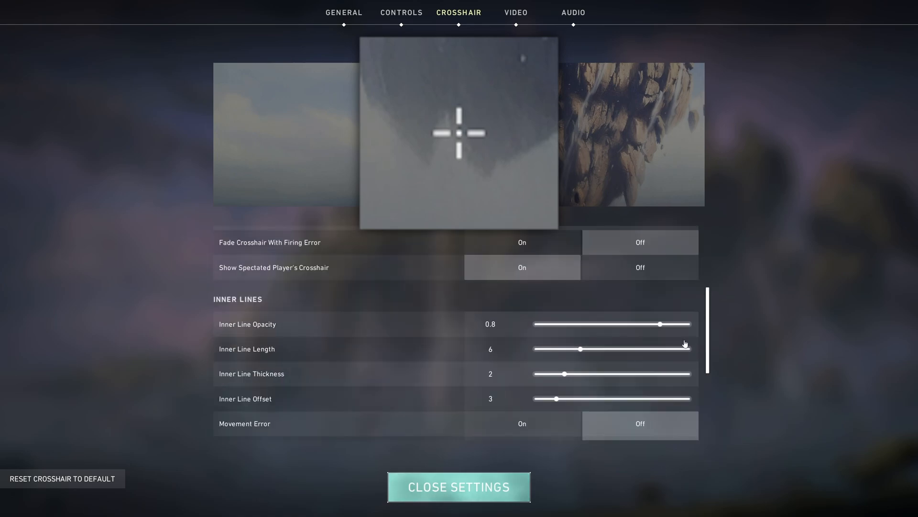
pyautogui.moveTo(305, 249)
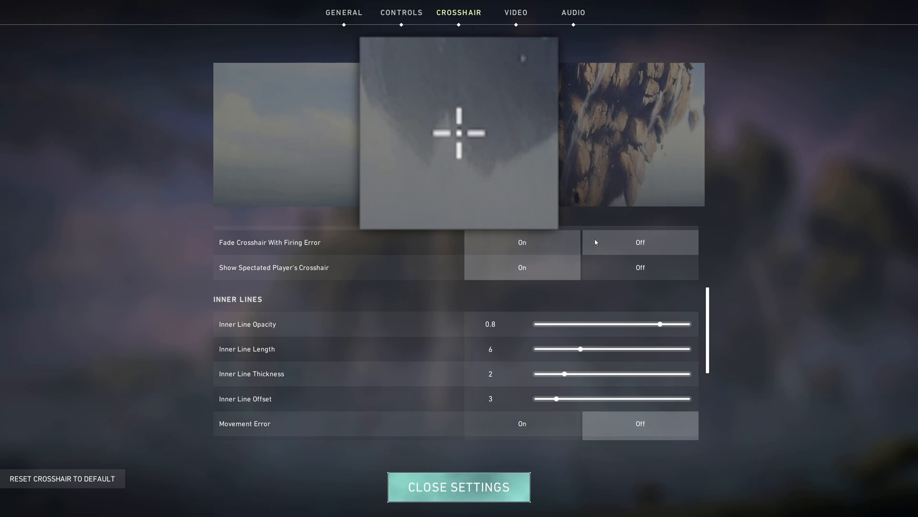
pyautogui.moveTo(287, 267)
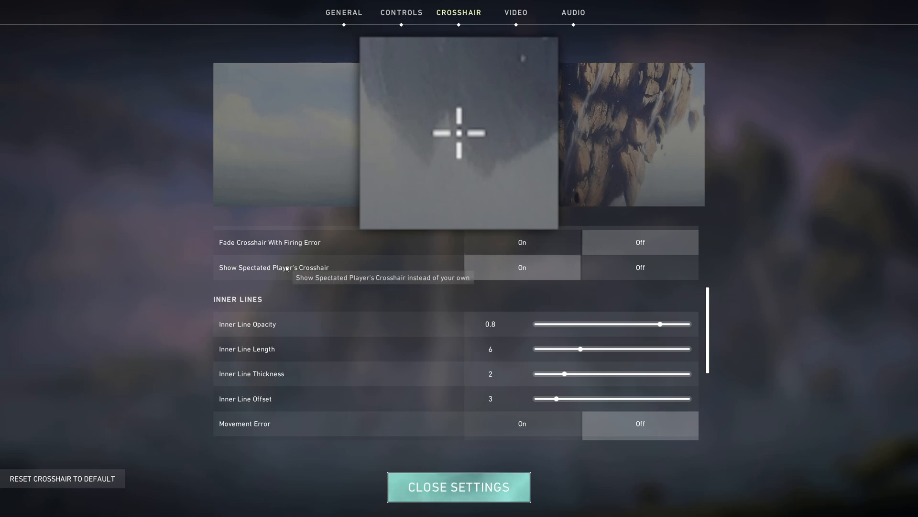
pyautogui.scroll(-3)
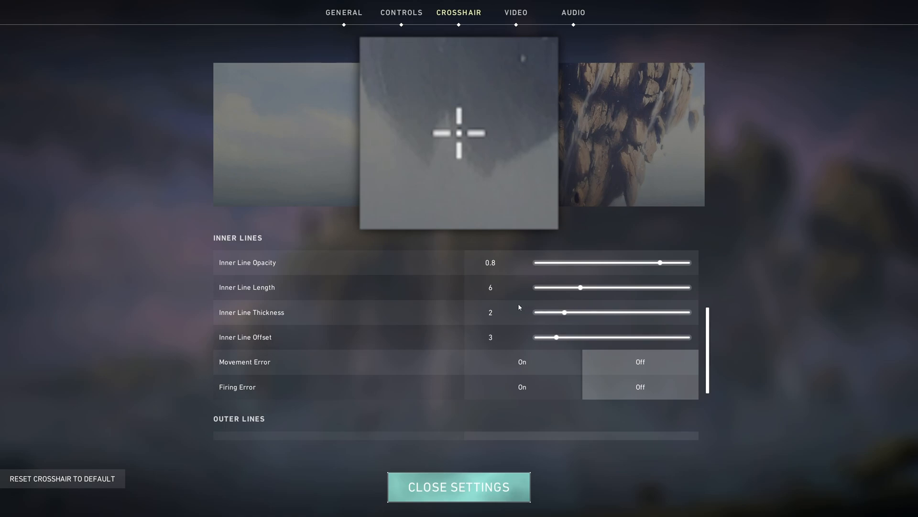
pyautogui.moveTo(660, 262); pyautogui.dragTo(542, 262)
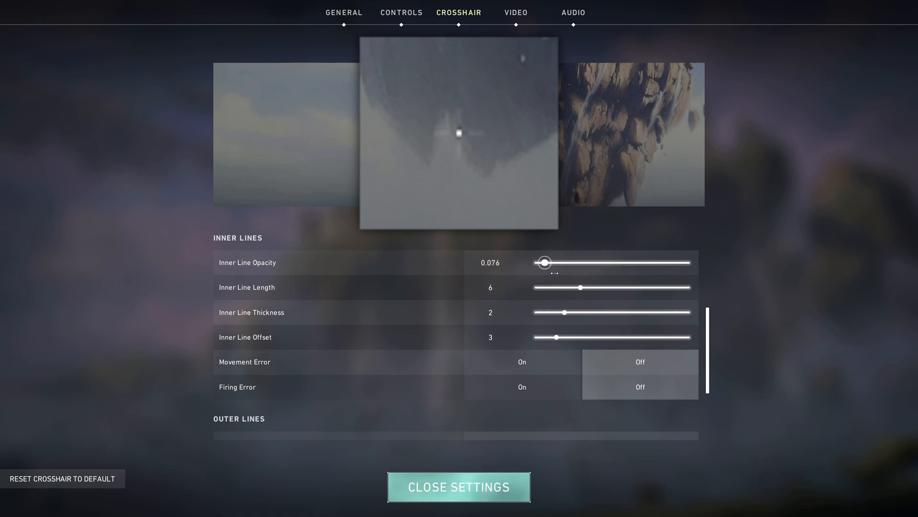
pyautogui.moveTo(547, 262); pyautogui.dragTo(577, 262)
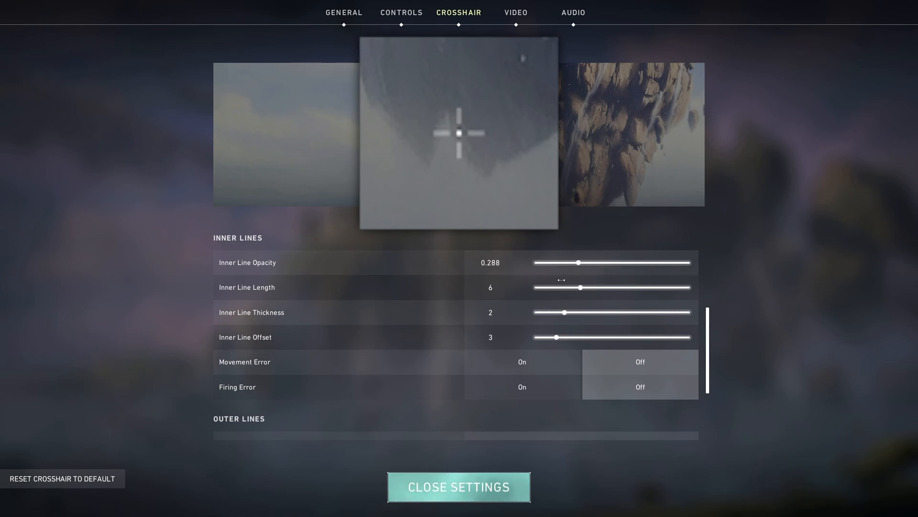
pyautogui.moveTo(560, 262); pyautogui.dragTo(694, 262)
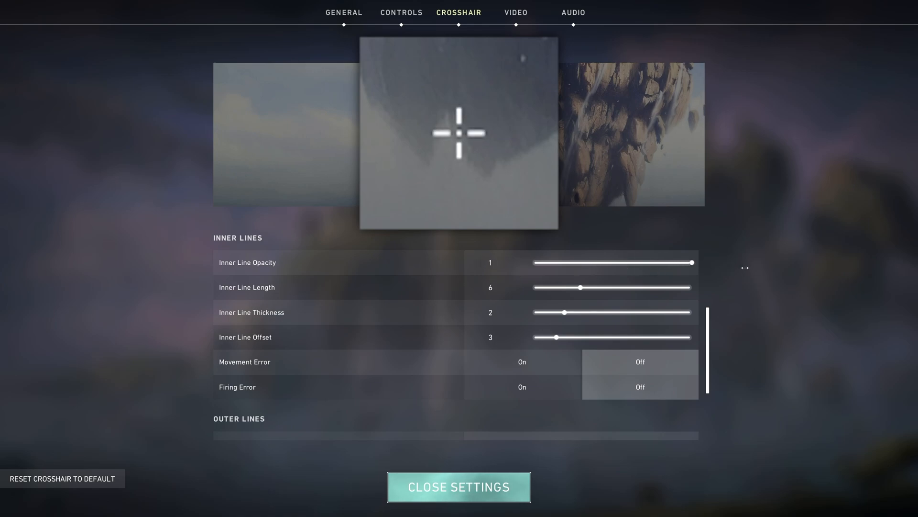
pyautogui.moveTo(692, 262); pyautogui.dragTo(628, 262)
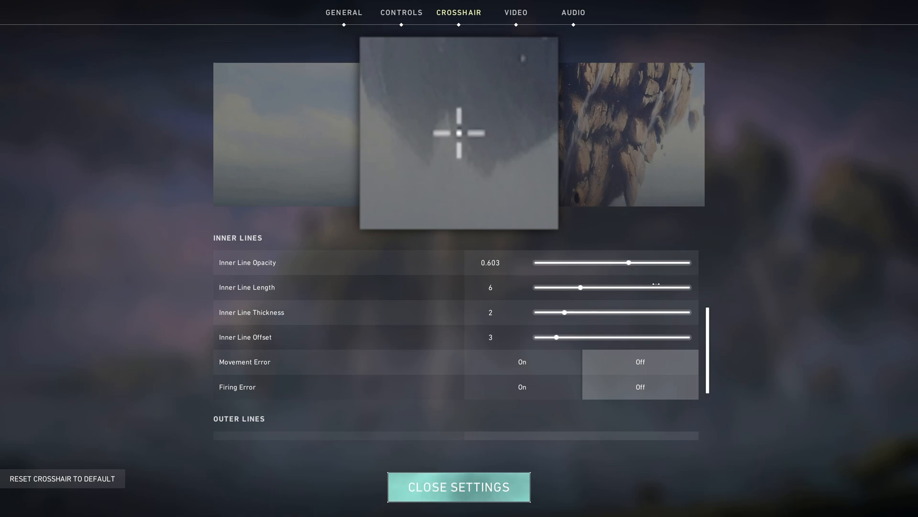
pyautogui.moveTo(631, 262); pyautogui.dragTo(692, 262)
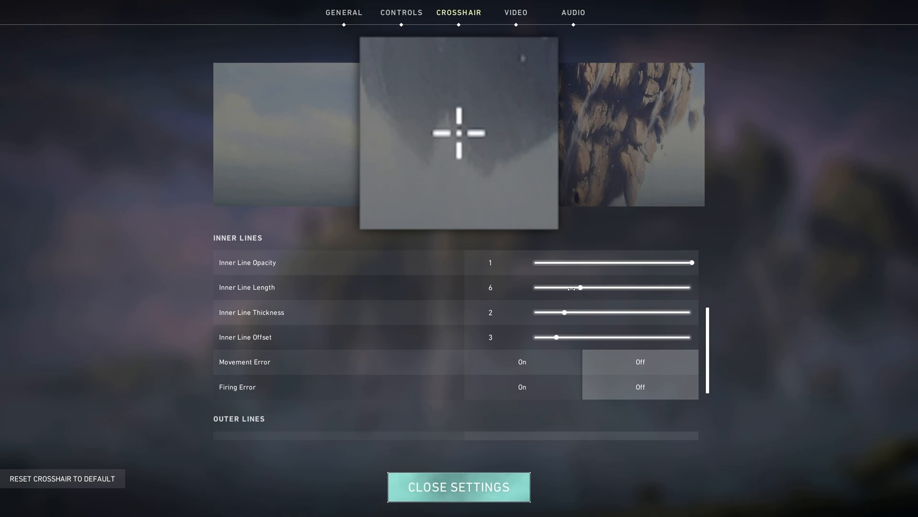
# Try inner line lengths 7, 1 and 2 before settling on length 6 with thickness 2
pyautogui.moveTo(579, 287); pyautogui.dragTo(594, 288)
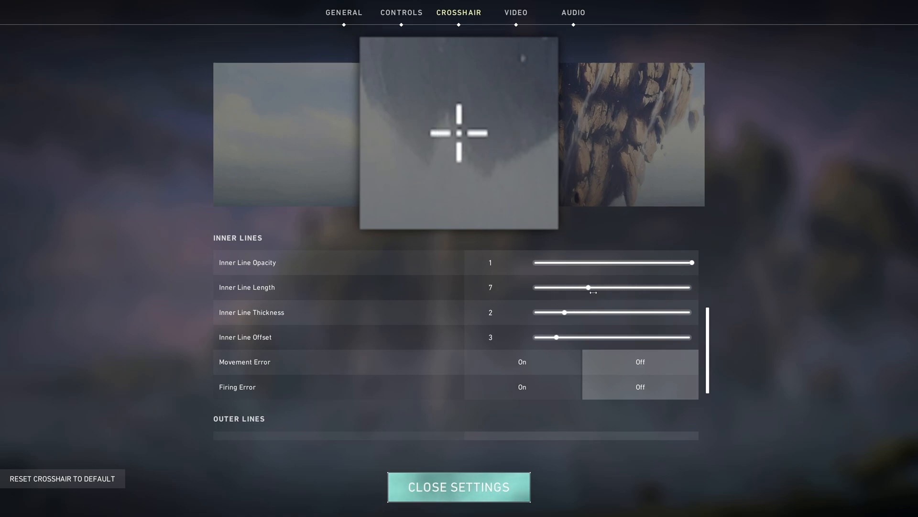
pyautogui.moveTo(591, 287); pyautogui.dragTo(538, 287)
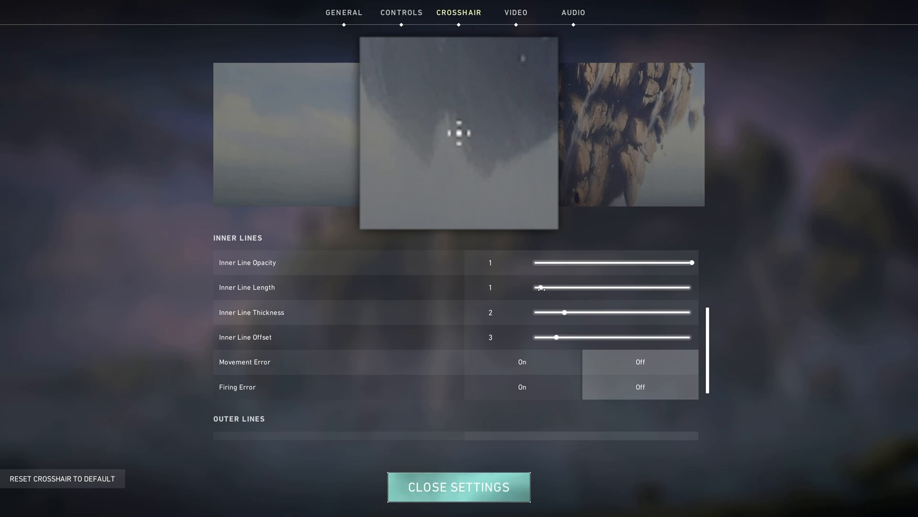
pyautogui.moveTo(539, 287); pyautogui.dragTo(549, 287)
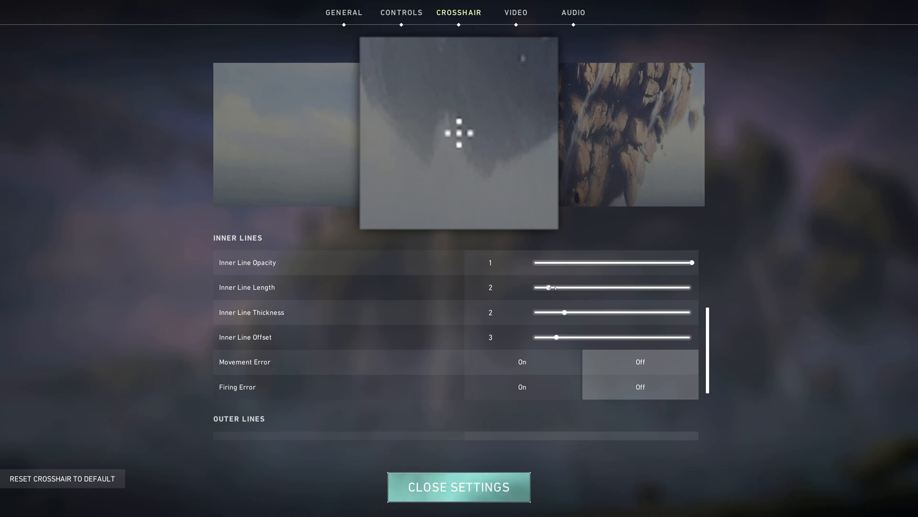
pyautogui.moveTo(548, 287); pyautogui.dragTo(573, 287)
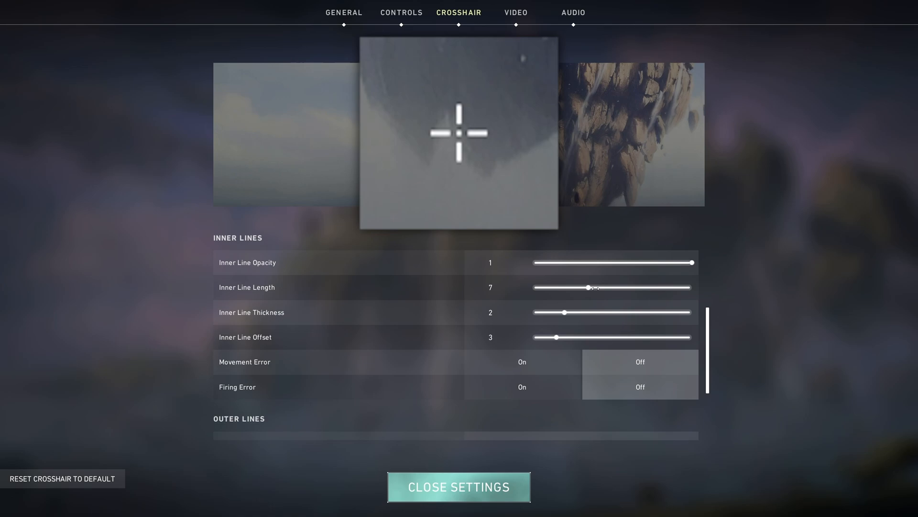
pyautogui.moveTo(590, 287); pyautogui.dragTo(563, 287)
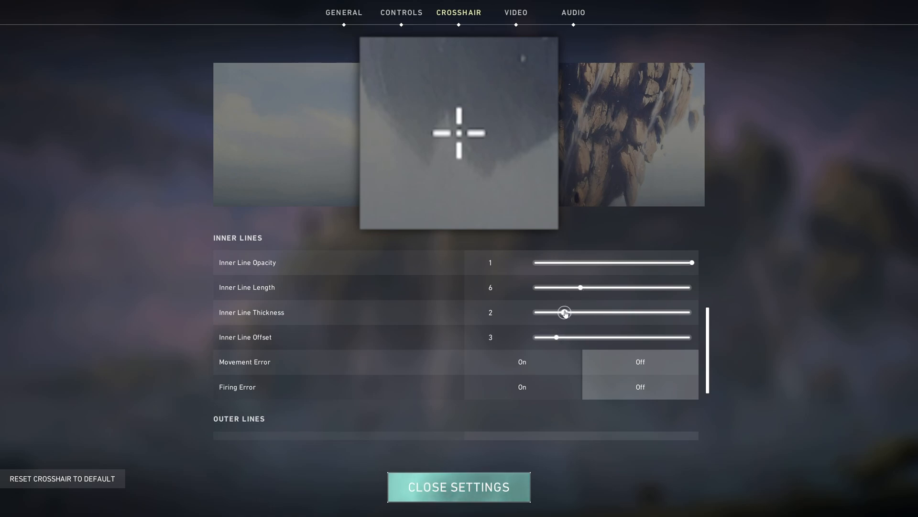
pyautogui.moveTo(563, 312); pyautogui.dragTo(694, 312)
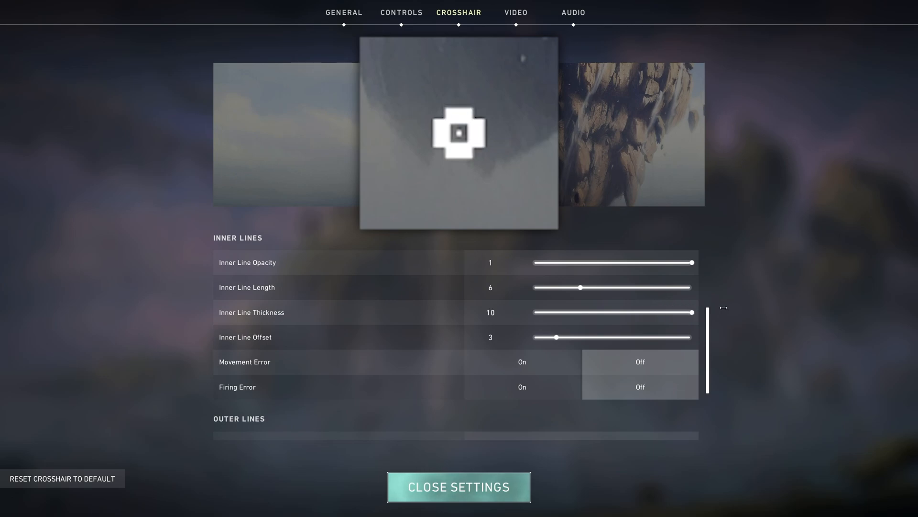
pyautogui.moveTo(691, 311); pyautogui.dragTo(565, 312)
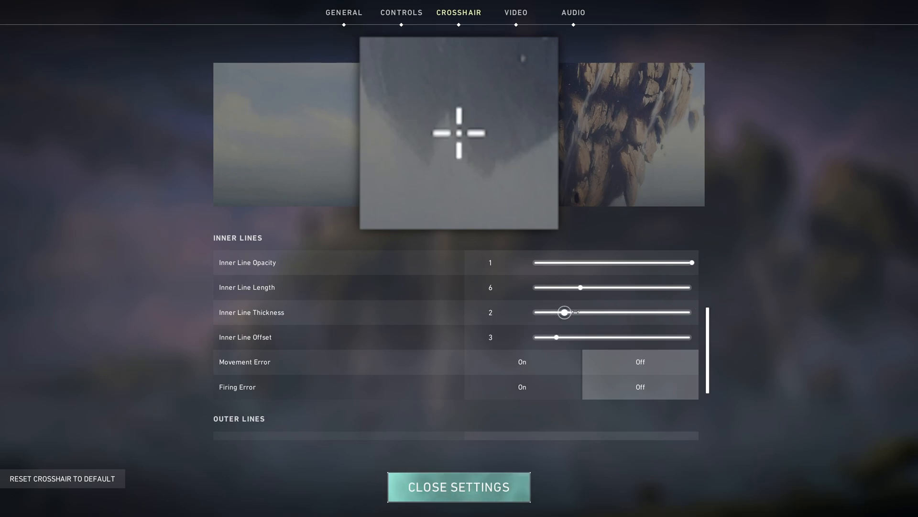
pyautogui.moveTo(556, 338)
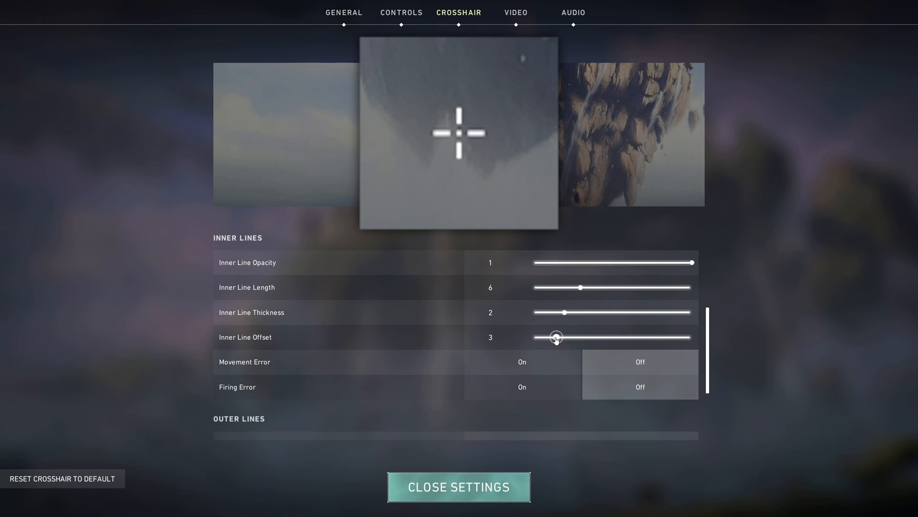
# Spread the inner lines through offsets 11, 12, 20, 2 and 0, then set the offset to 4
pyautogui.moveTo(555, 336); pyautogui.dragTo(620, 337)
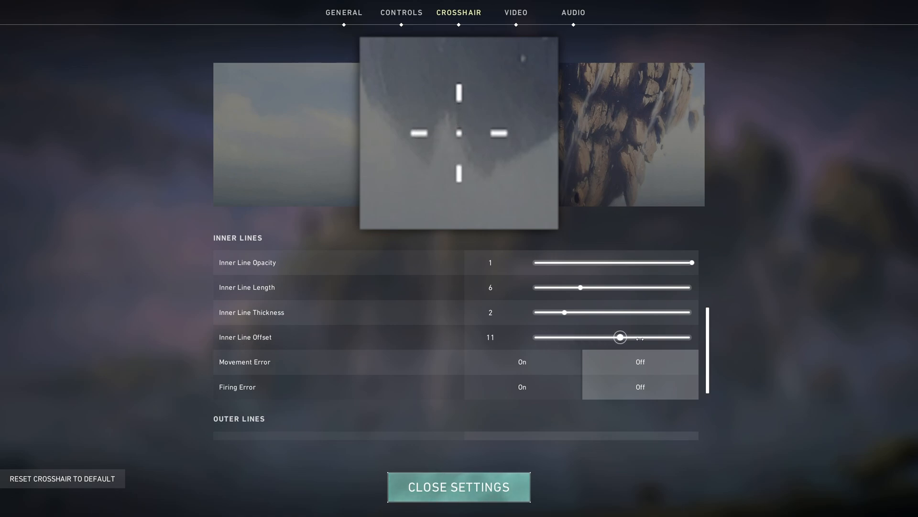
pyautogui.moveTo(620, 337); pyautogui.dragTo(627, 337)
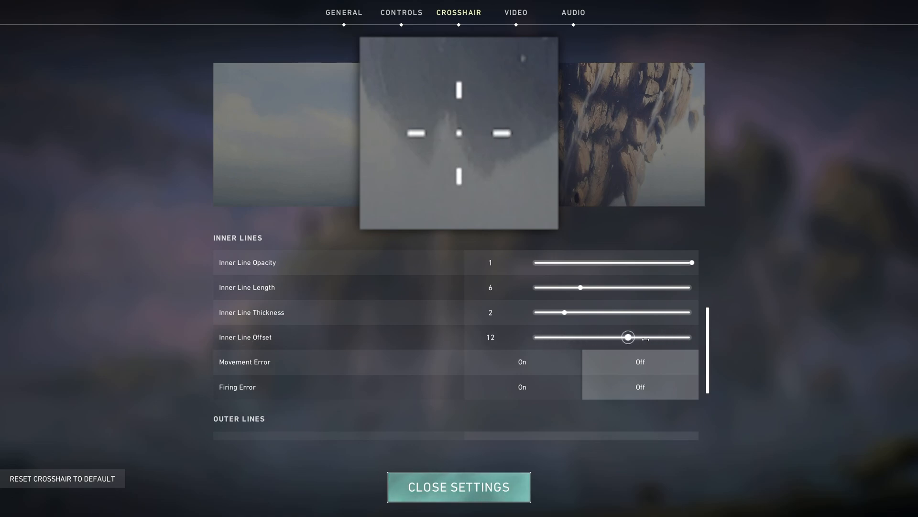
pyautogui.moveTo(627, 337); pyautogui.dragTo(690, 337)
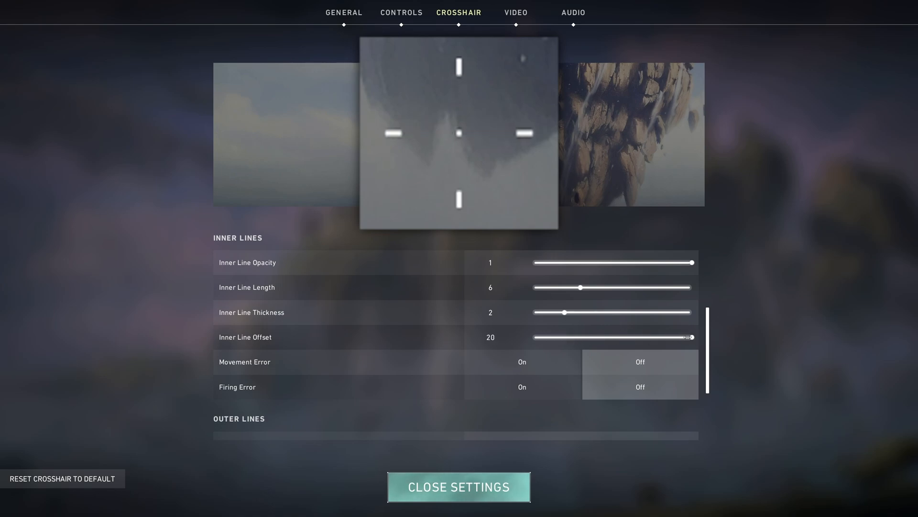
pyautogui.moveTo(689, 337); pyautogui.dragTo(547, 337)
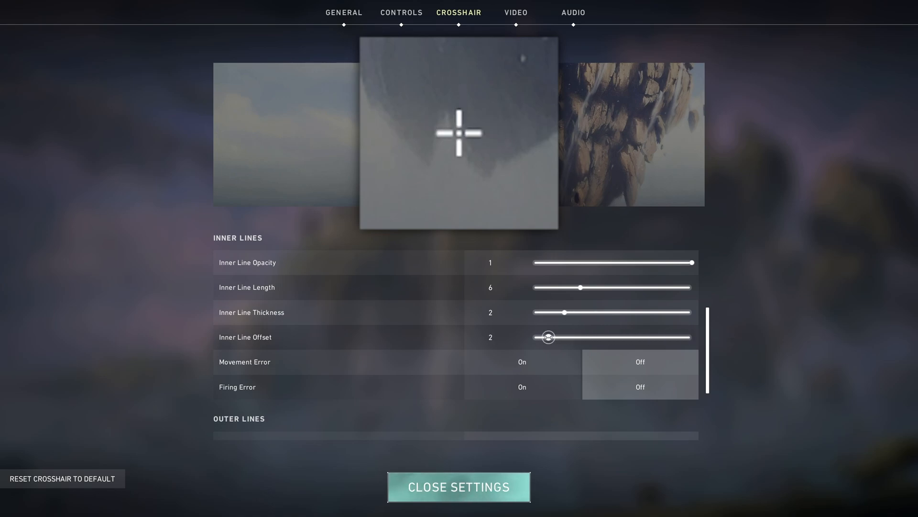
pyautogui.moveTo(548, 337); pyautogui.dragTo(532, 337)
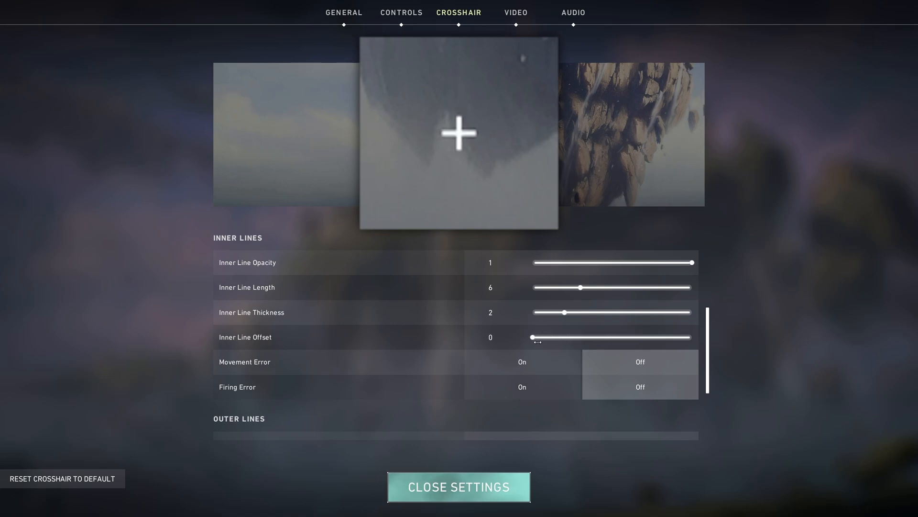
pyautogui.moveTo(532, 336); pyautogui.dragTo(565, 337)
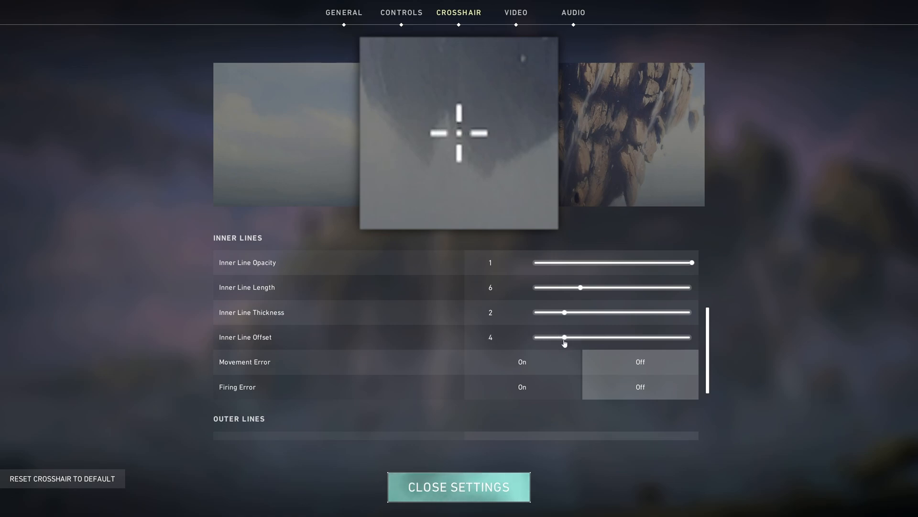
# Make the outer lines fully visible with length 6 and thickness raised to about 8
pyautogui.scroll(-3)
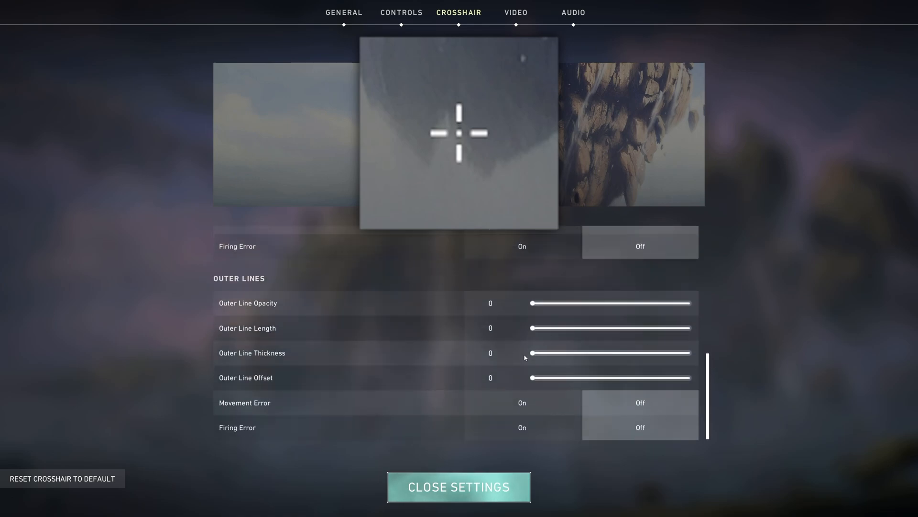
pyautogui.moveTo(532, 303); pyautogui.dragTo(692, 304)
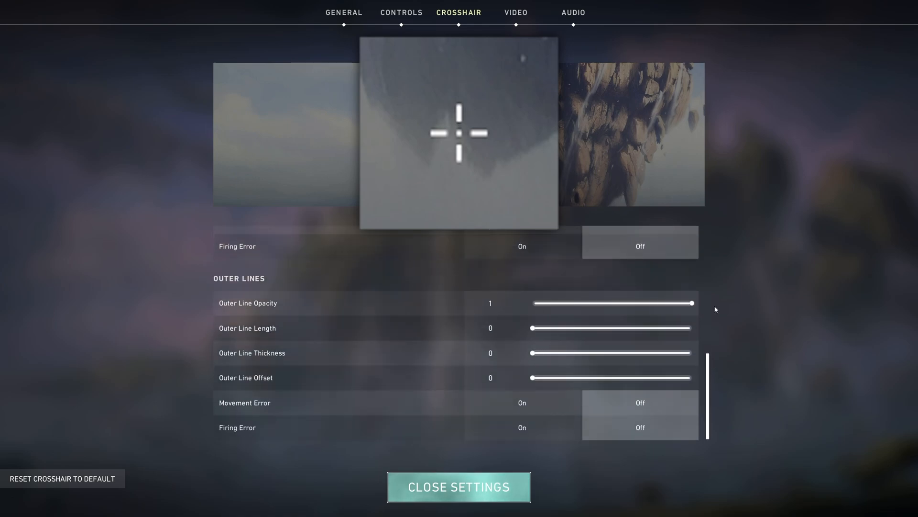
pyautogui.moveTo(531, 328); pyautogui.dragTo(629, 328)
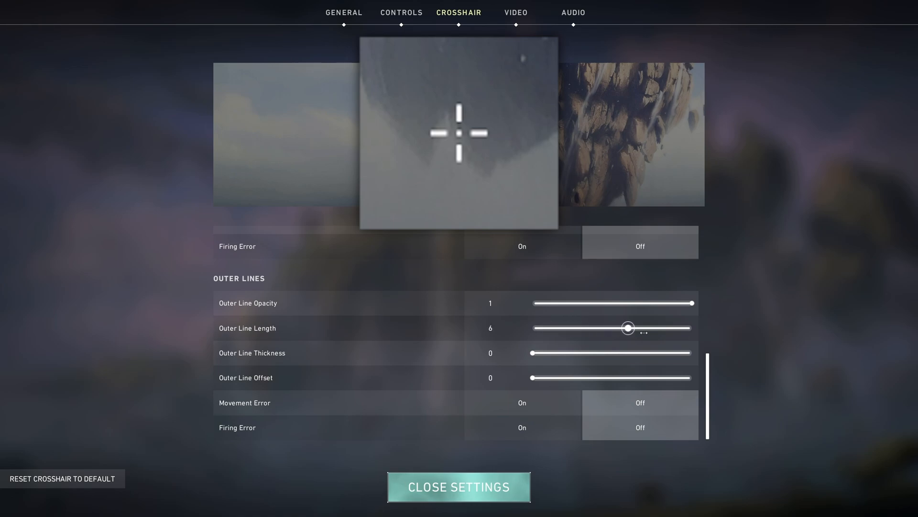
pyautogui.moveTo(532, 353); pyautogui.dragTo(580, 353)
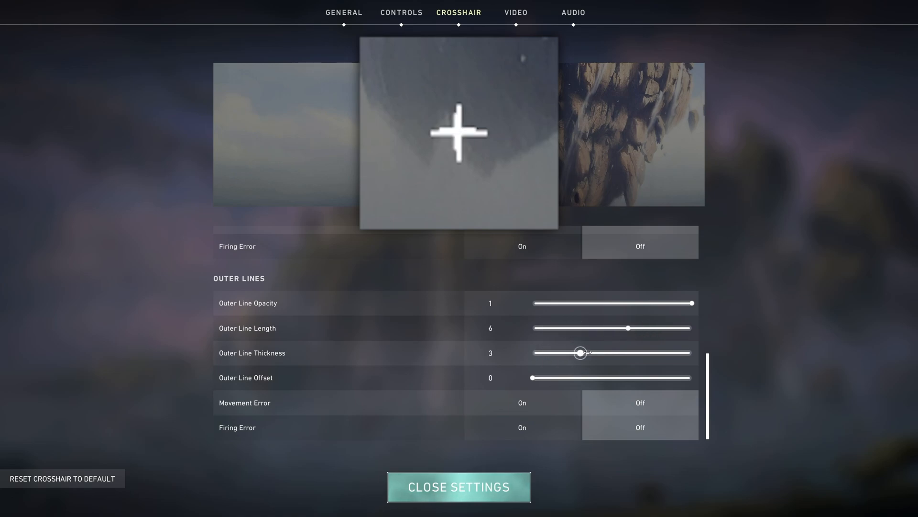
pyautogui.moveTo(581, 352); pyautogui.dragTo(658, 352)
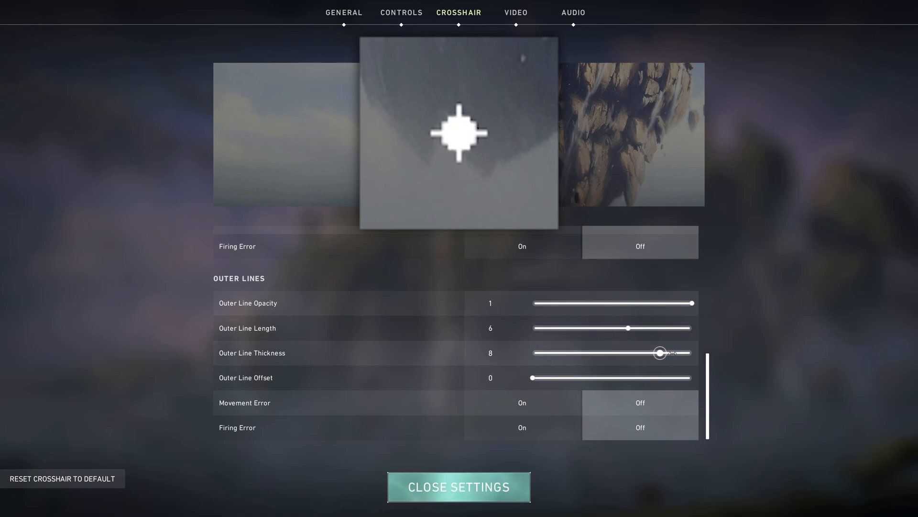
pyautogui.moveTo(660, 353); pyautogui.dragTo(643, 353)
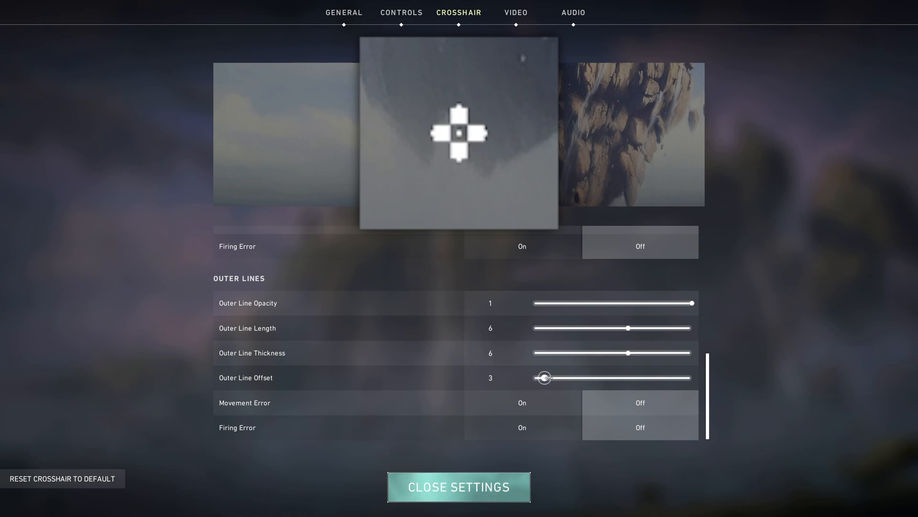
# Try outer line offsets 17, 25, 35, maximum and 13, then drop outer line opacity to 0
pyautogui.moveTo(542, 378); pyautogui.dragTo(593, 378)
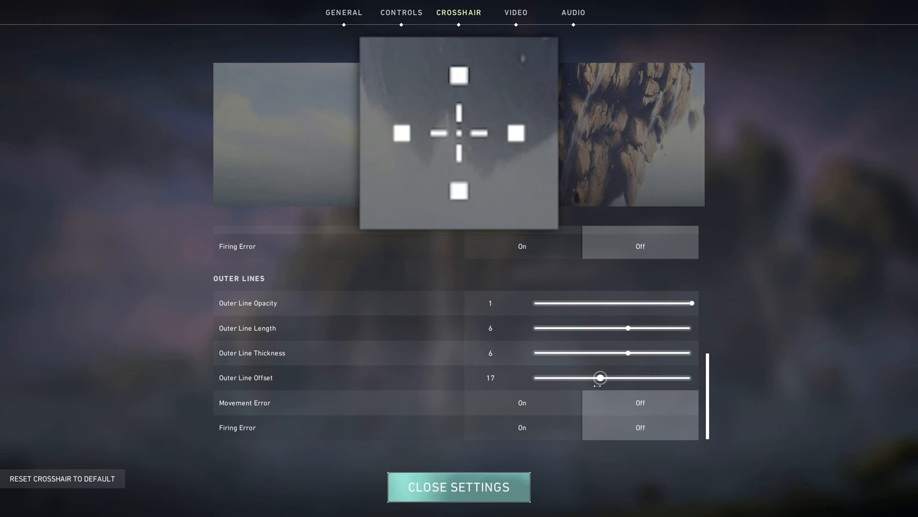
pyautogui.moveTo(598, 376); pyautogui.dragTo(632, 377)
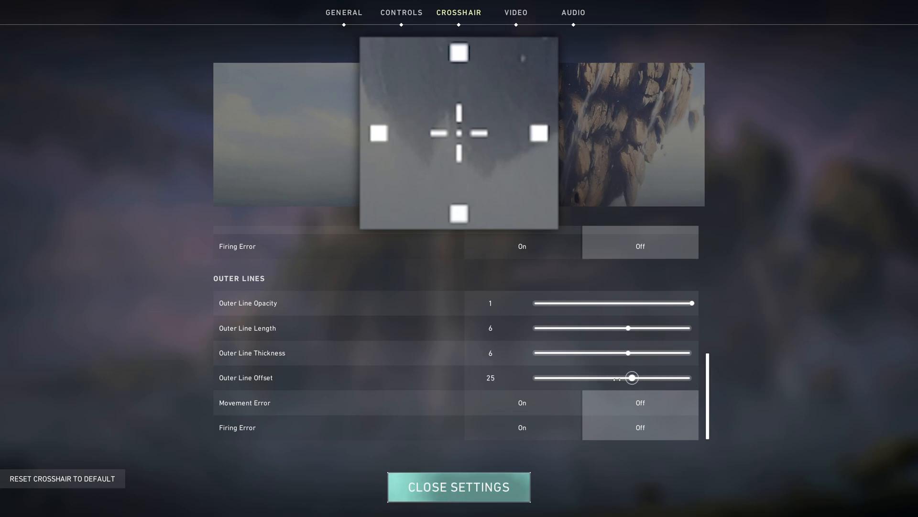
pyautogui.moveTo(630, 353); pyautogui.dragTo(581, 353)
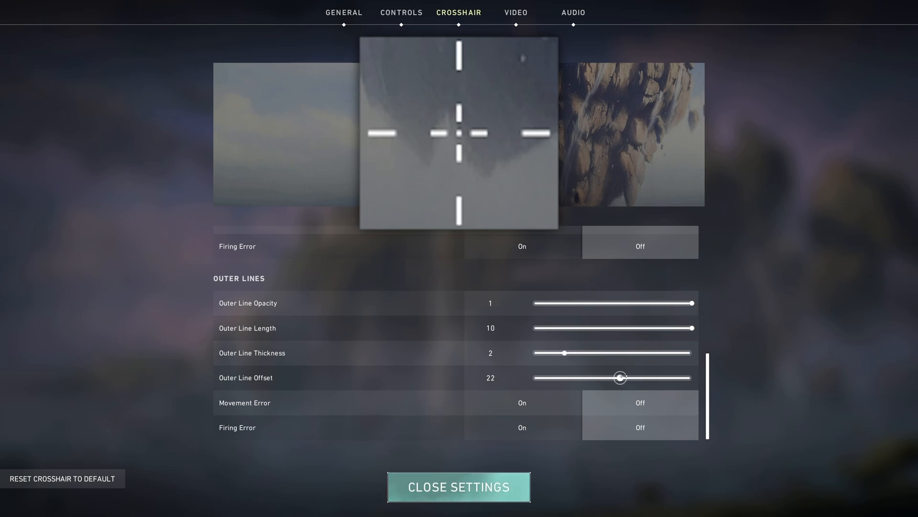
pyautogui.moveTo(619, 377); pyautogui.dragTo(672, 377)
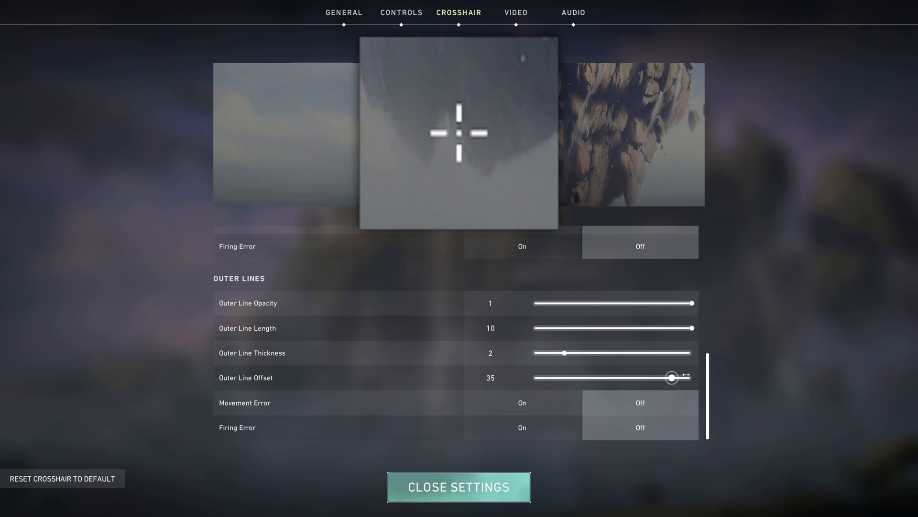
pyautogui.moveTo(672, 377); pyautogui.dragTo(632, 377)
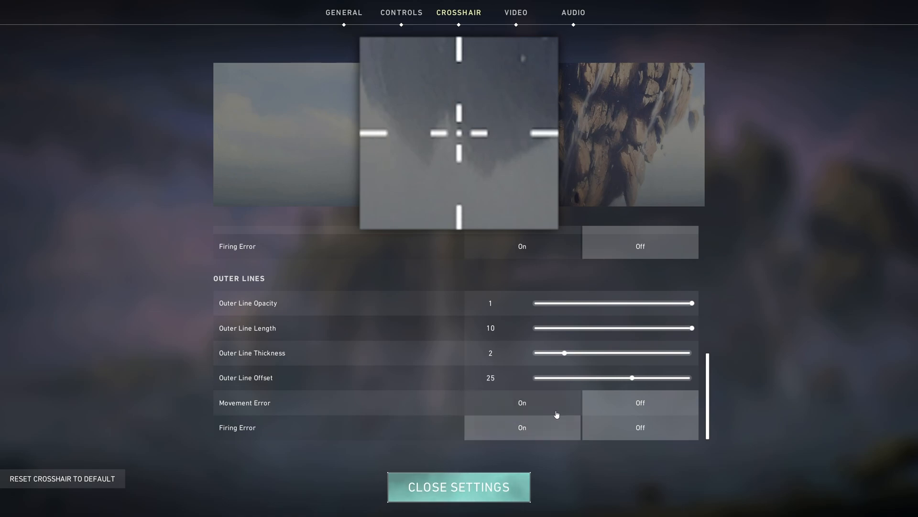
pyautogui.moveTo(633, 378); pyautogui.dragTo(536, 378)
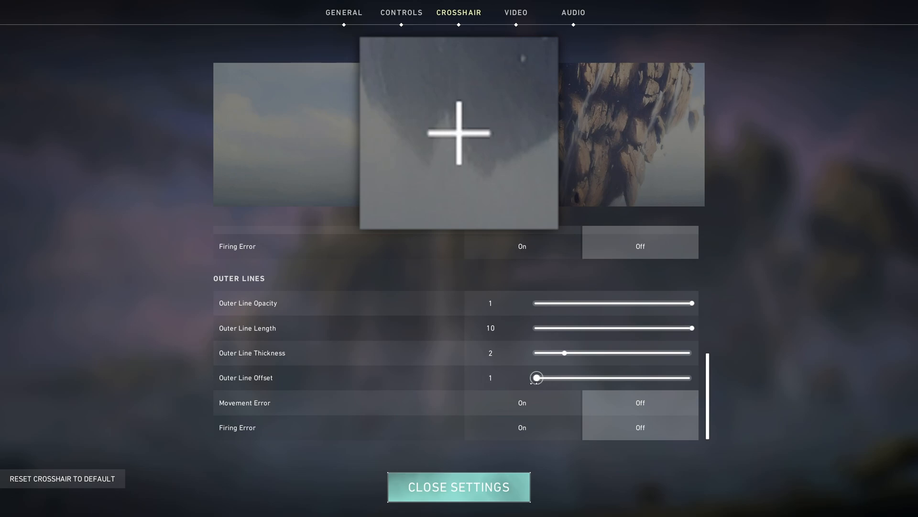
pyautogui.moveTo(534, 377); pyautogui.dragTo(691, 377)
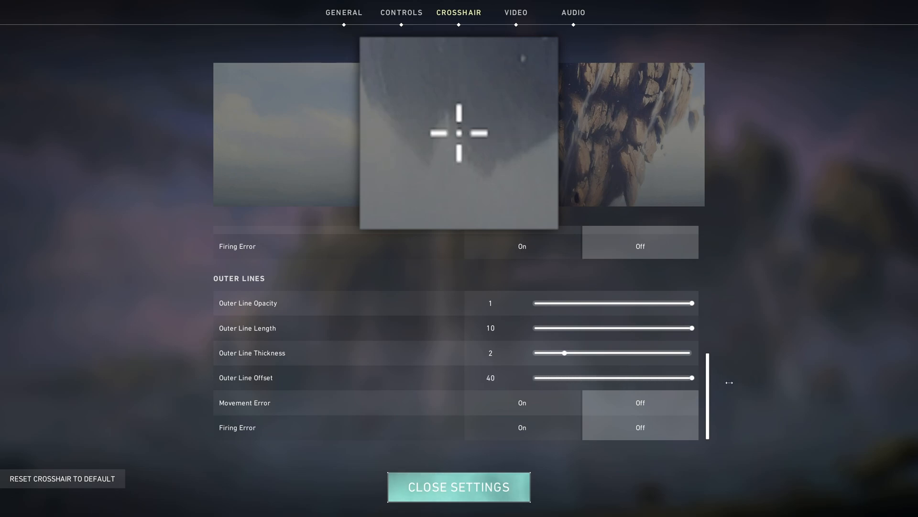
pyautogui.moveTo(695, 377); pyautogui.dragTo(571, 377)
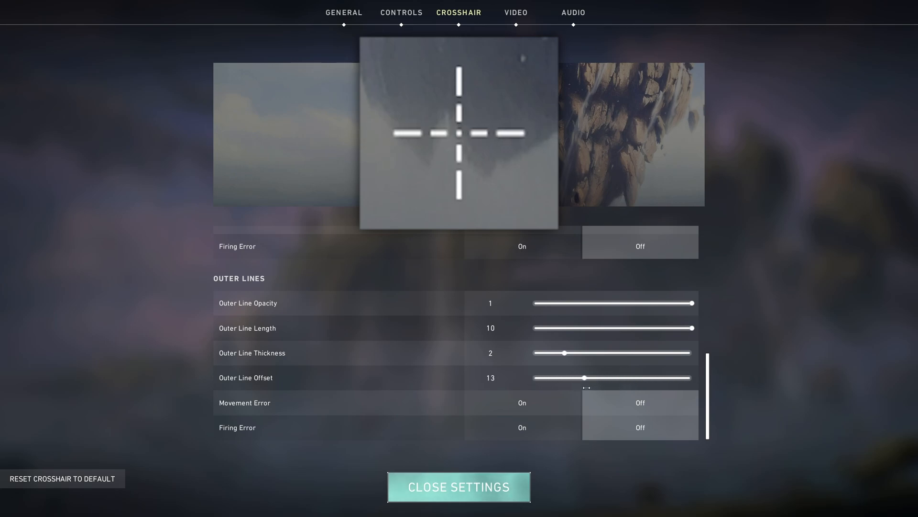
pyautogui.moveTo(589, 377); pyautogui.dragTo(671, 377)
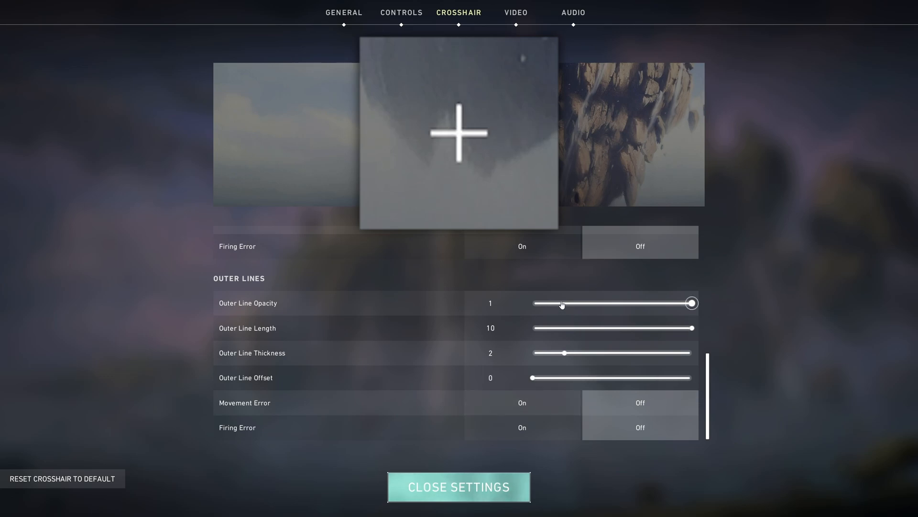
pyautogui.moveTo(691, 303); pyautogui.dragTo(531, 303)
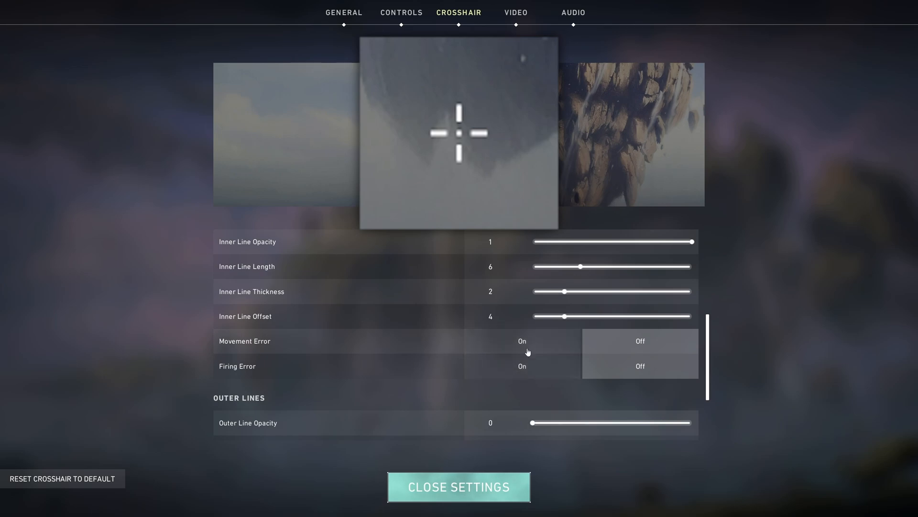
pyautogui.scroll(-3)
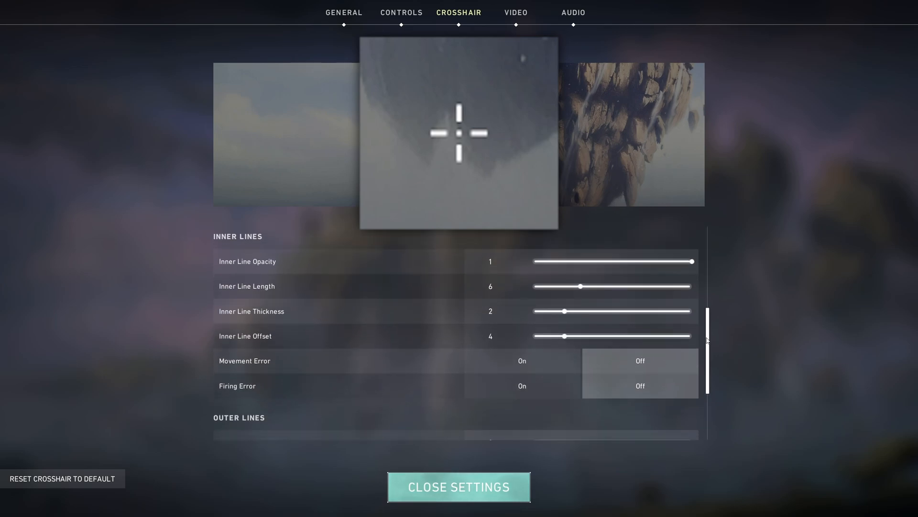
pyautogui.moveTo(708, 330)
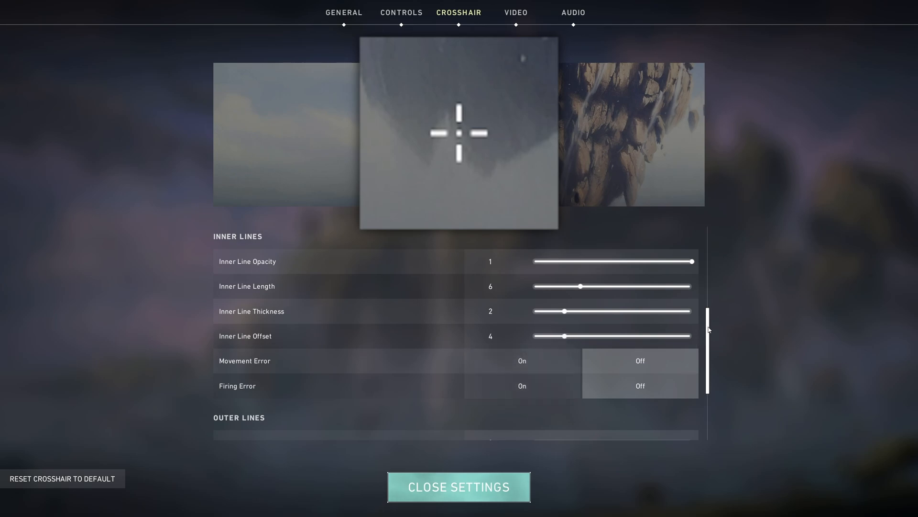
pyautogui.scroll(-3)
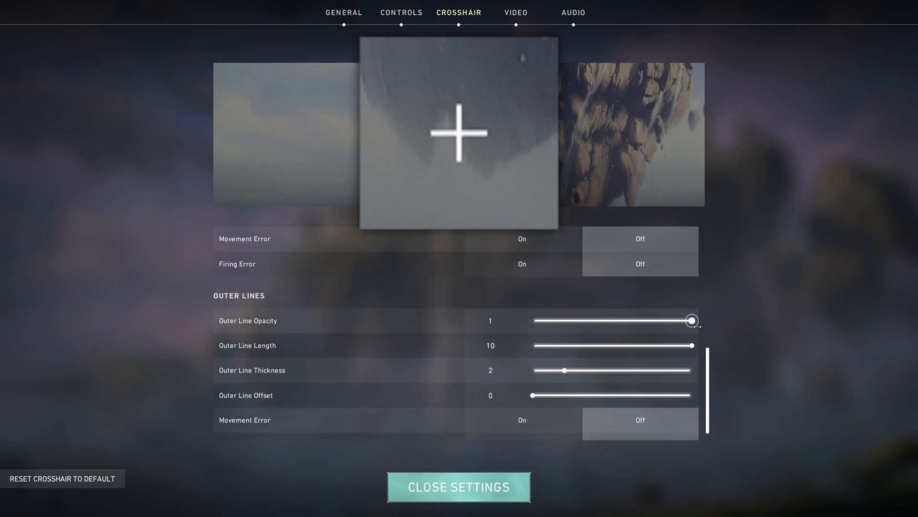
pyautogui.moveTo(532, 395); pyautogui.dragTo(605, 395)
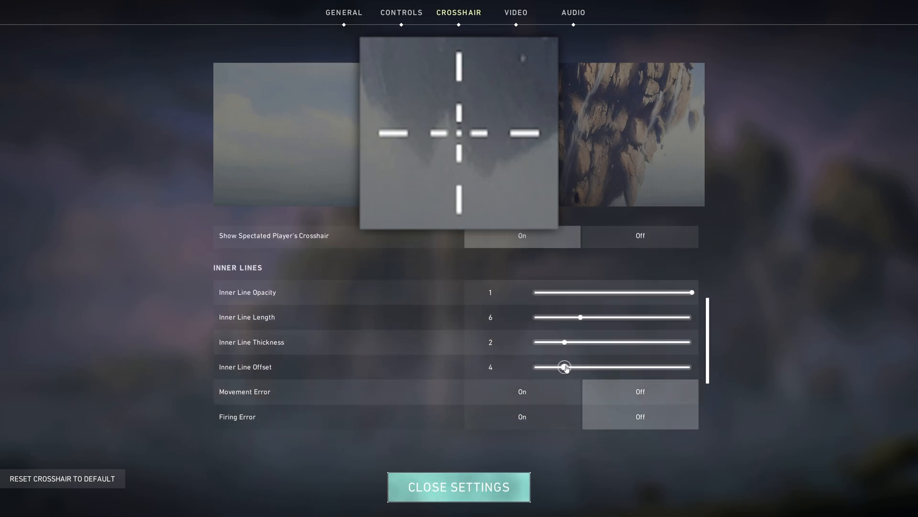
pyautogui.moveTo(564, 367); pyautogui.dragTo(620, 367)
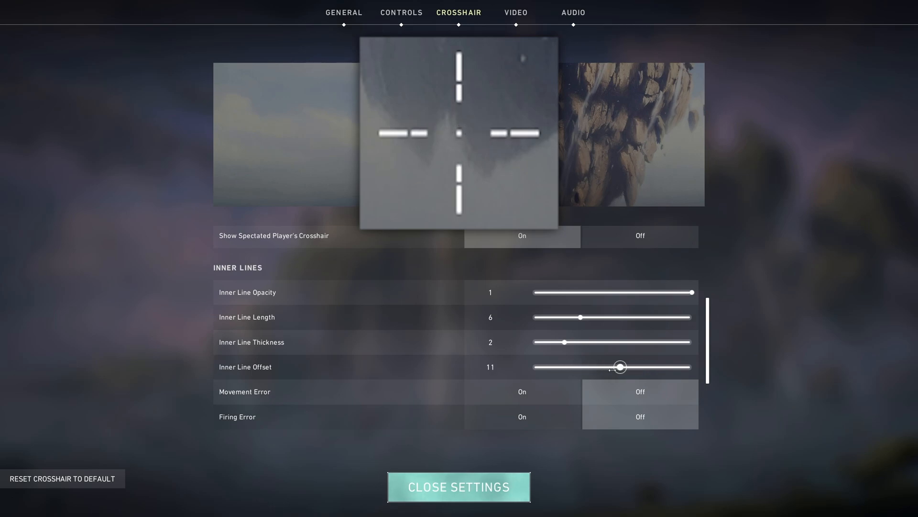
pyautogui.scroll(-3)
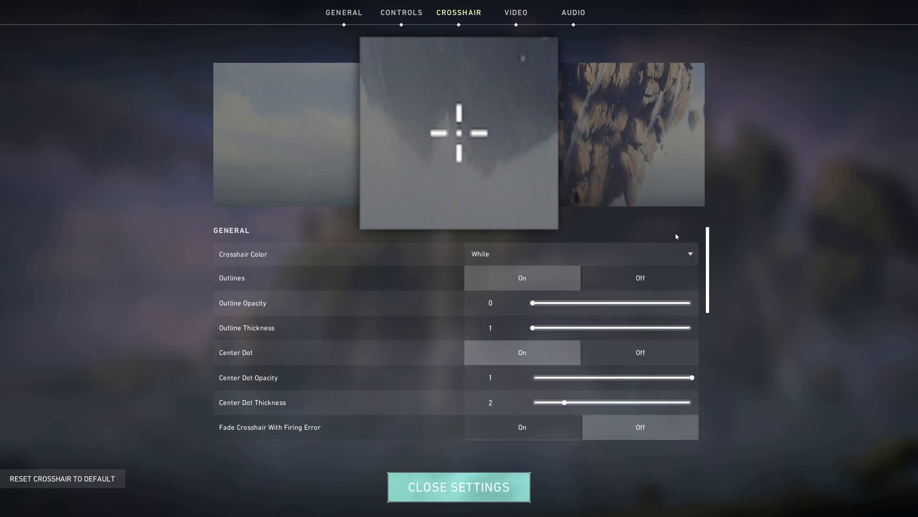
pyautogui.moveTo(448, 254)
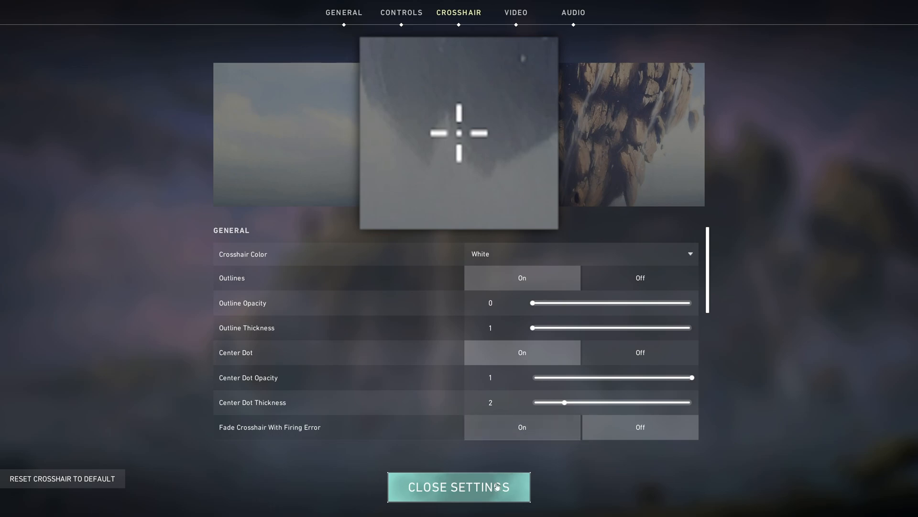
# Review the General crosshair settings and close Settings to return to the lobby
pyautogui.click(640, 427)
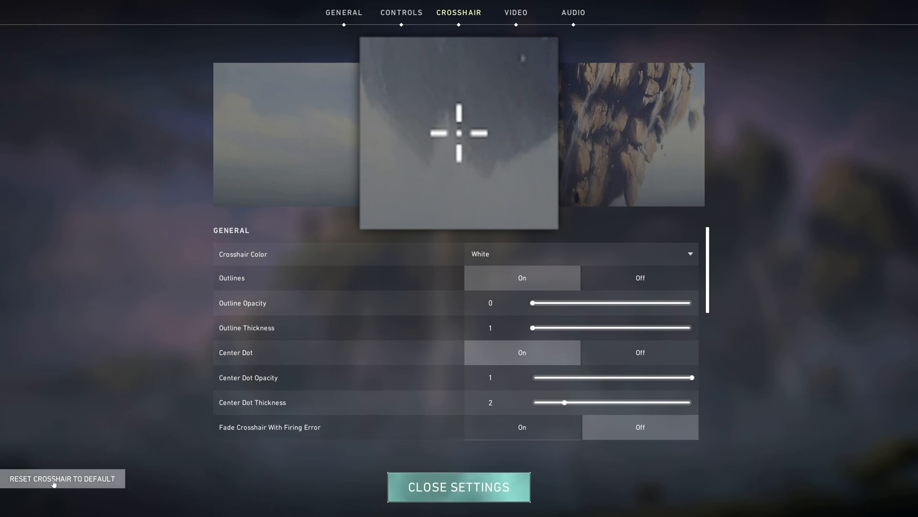
pyautogui.moveTo(532, 303); pyautogui.dragTo(611, 303)
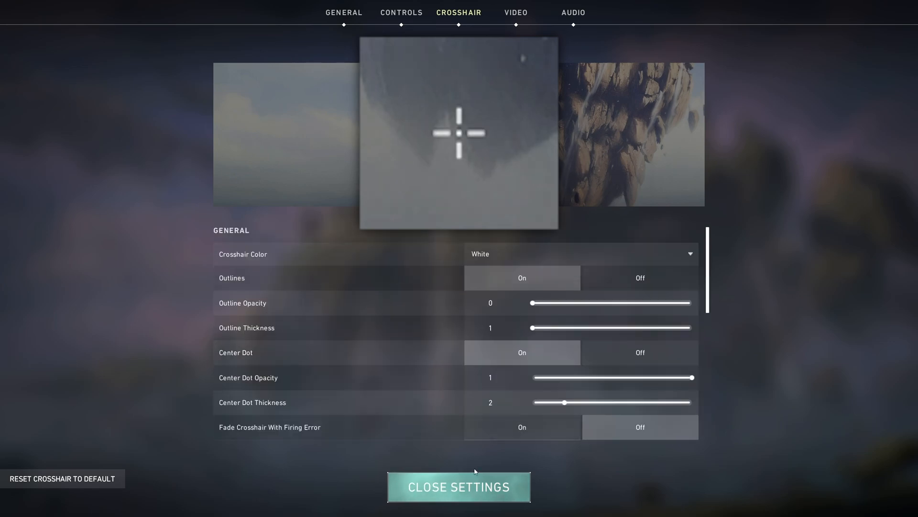
pyautogui.click(458, 487)
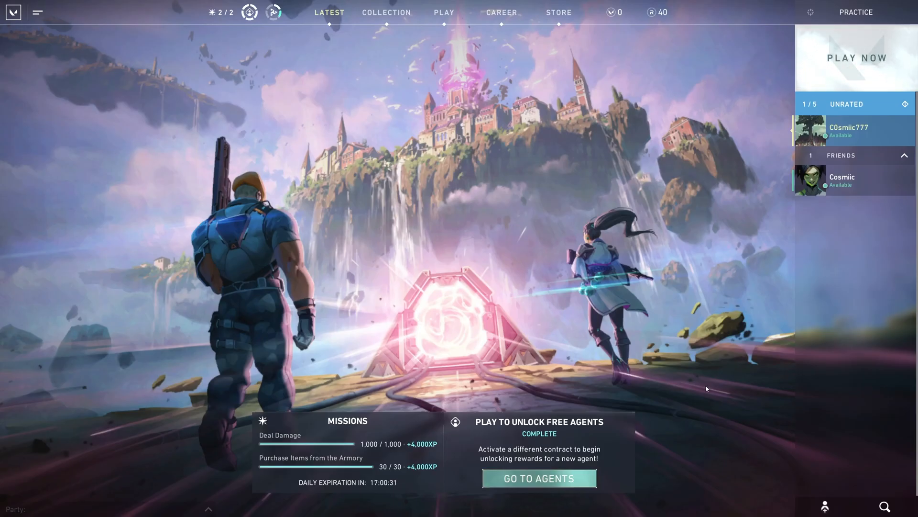